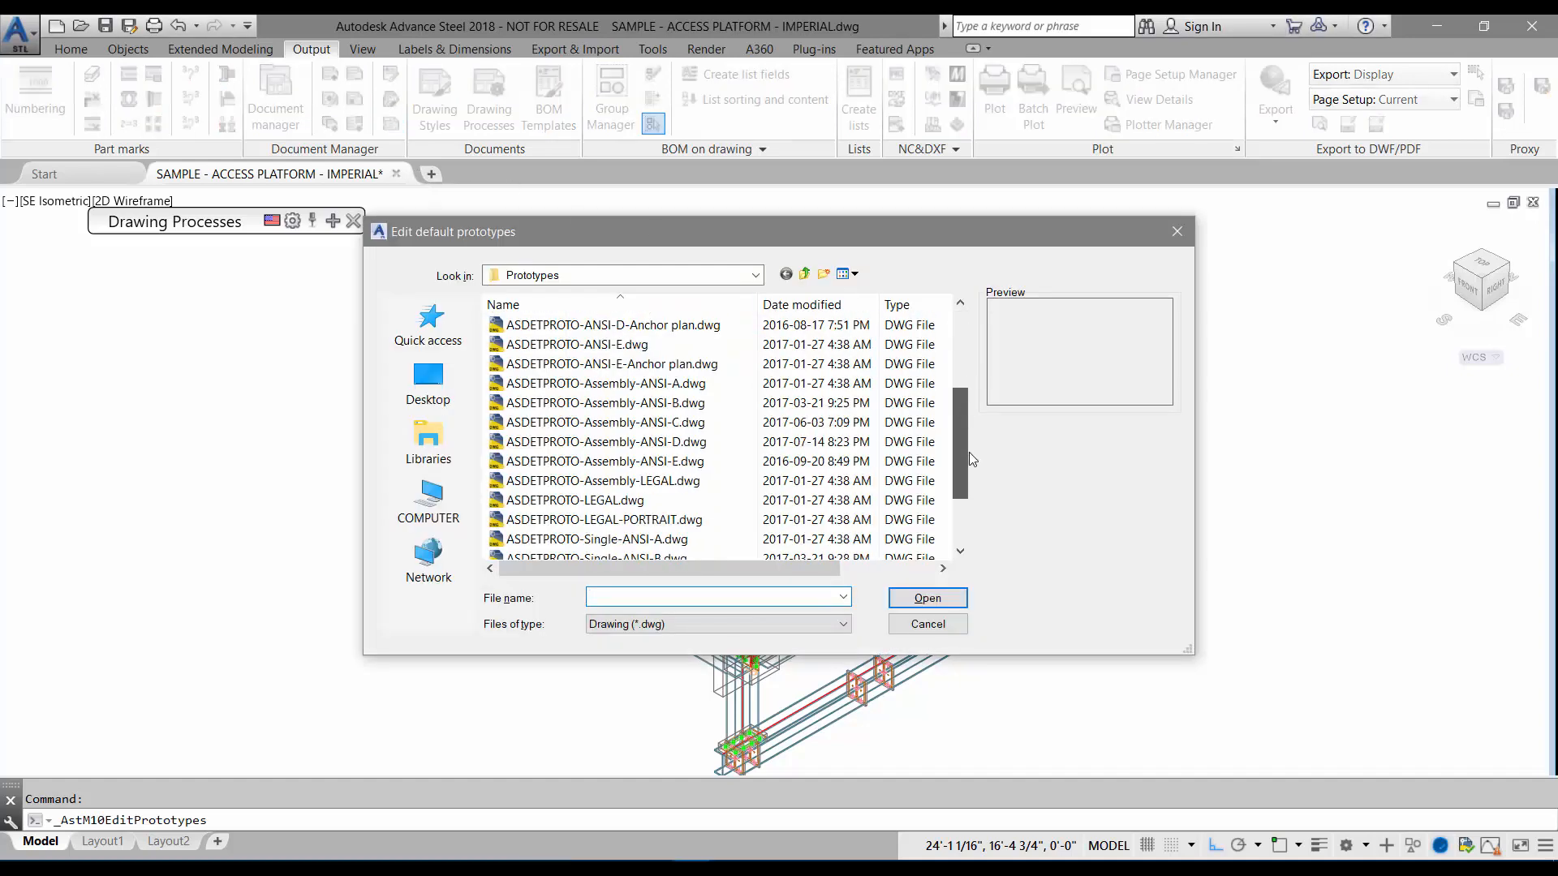
Open the ASDETPROTO-Single-ANSI-D.dwg prototype from the default prototypes list
left_click(597, 500)
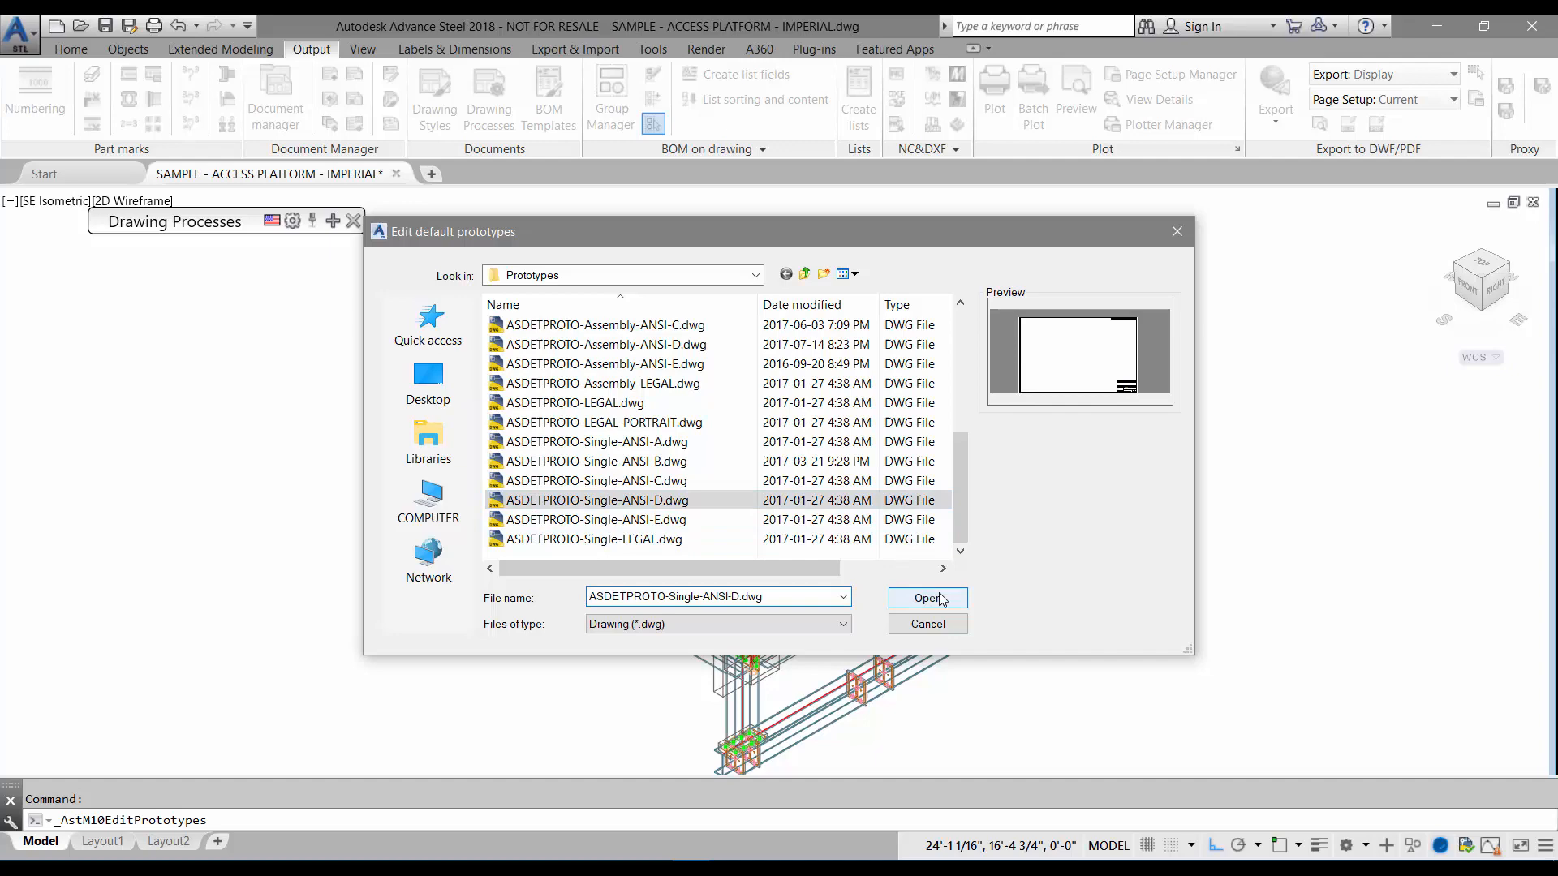
left_click(926, 597)
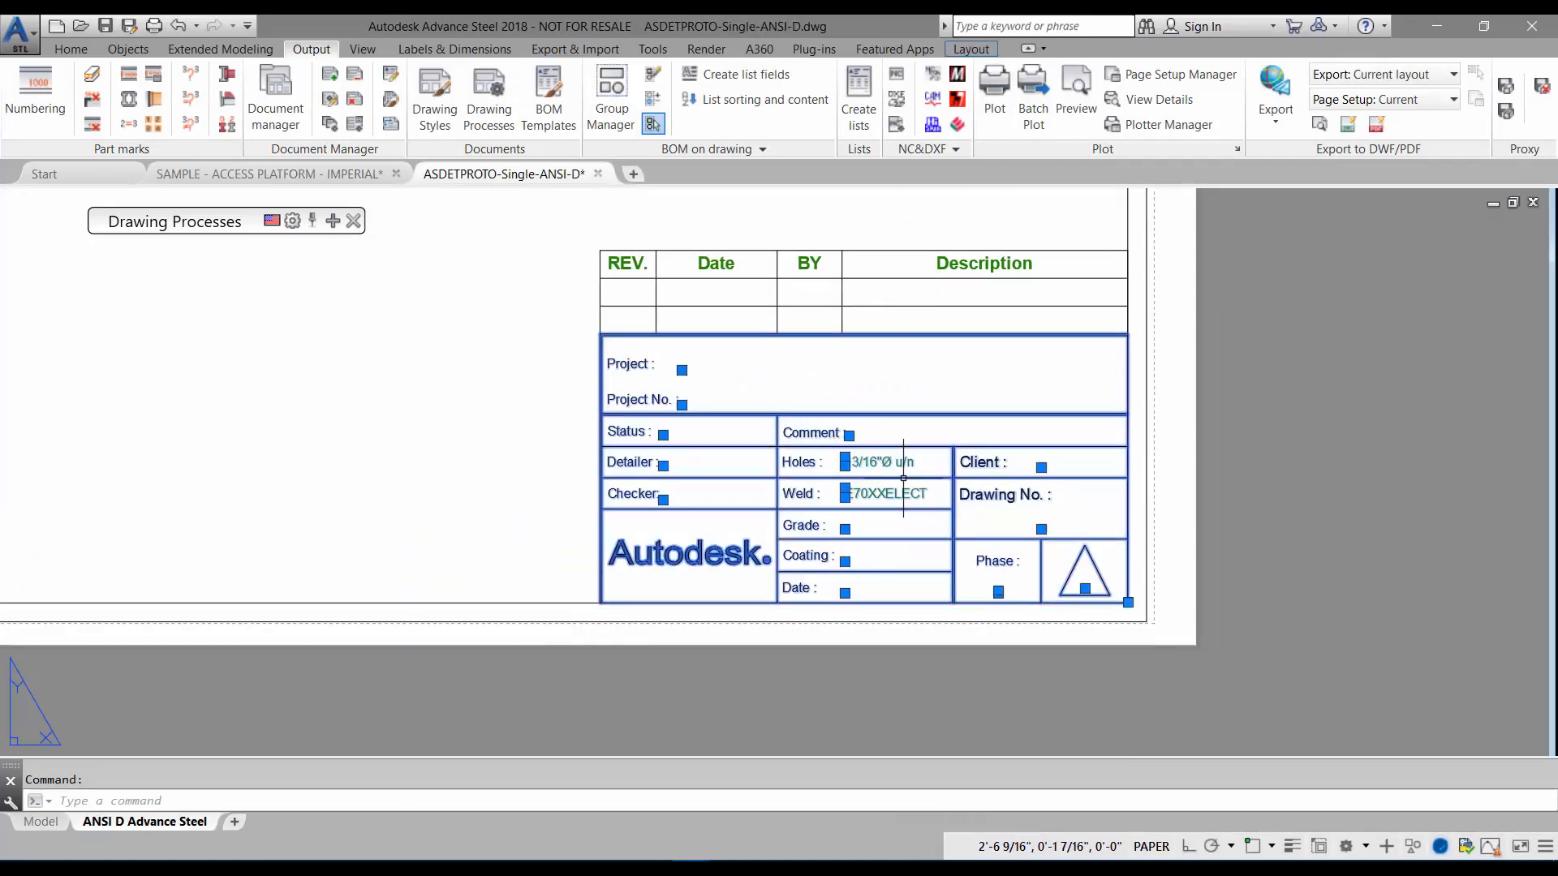
In the Block Editor recolour DRAWING_NO magenta and REVISION_INDEX red, then finish editing
right_click(902, 477)
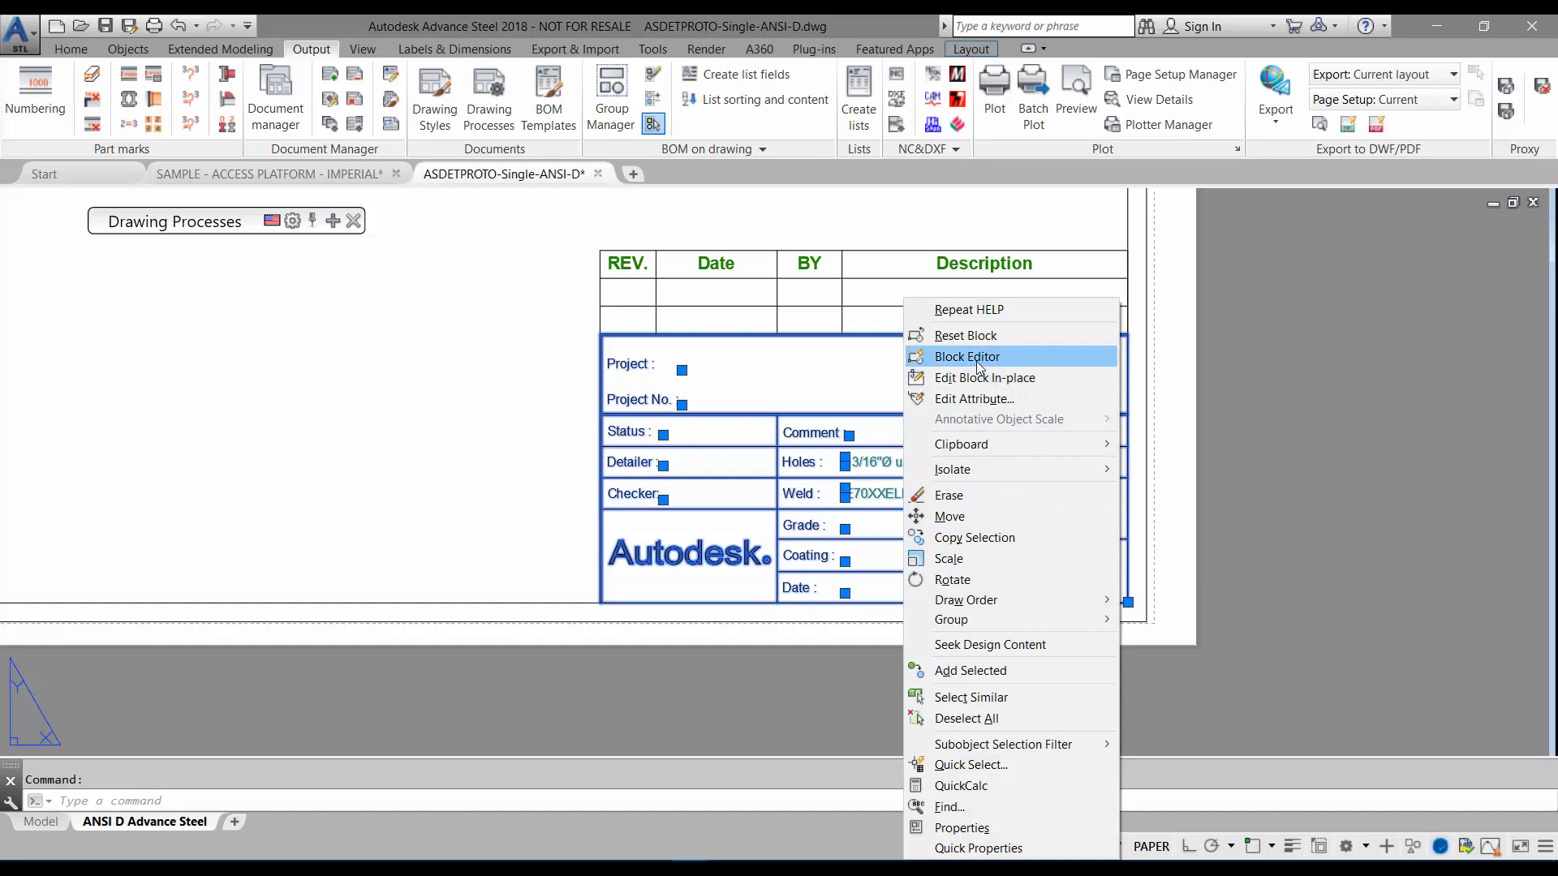
left_click(965, 355)
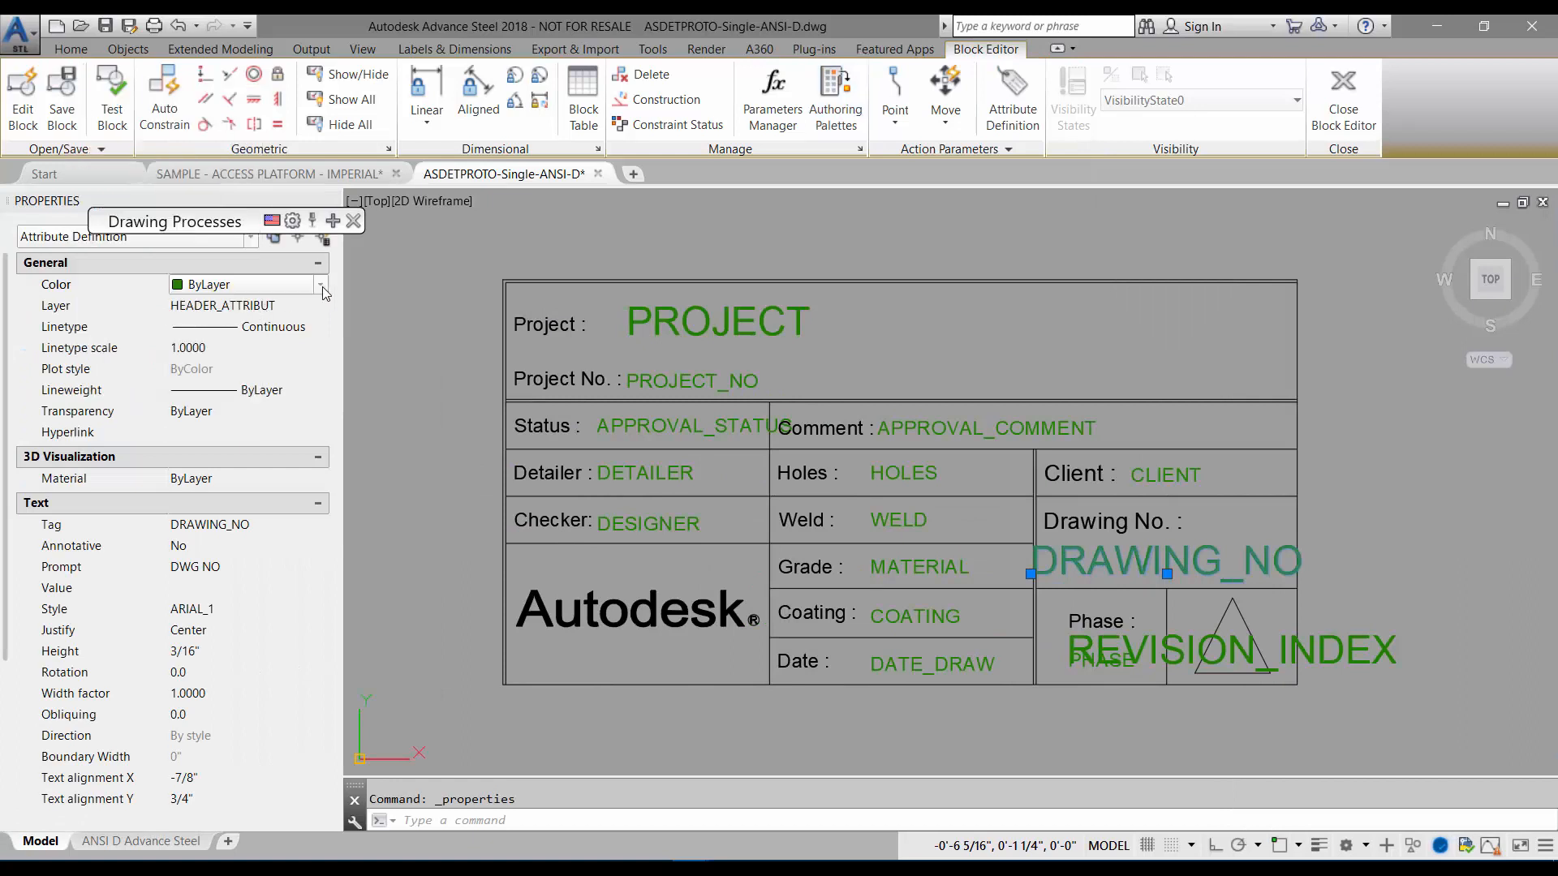
left_click(321, 284)
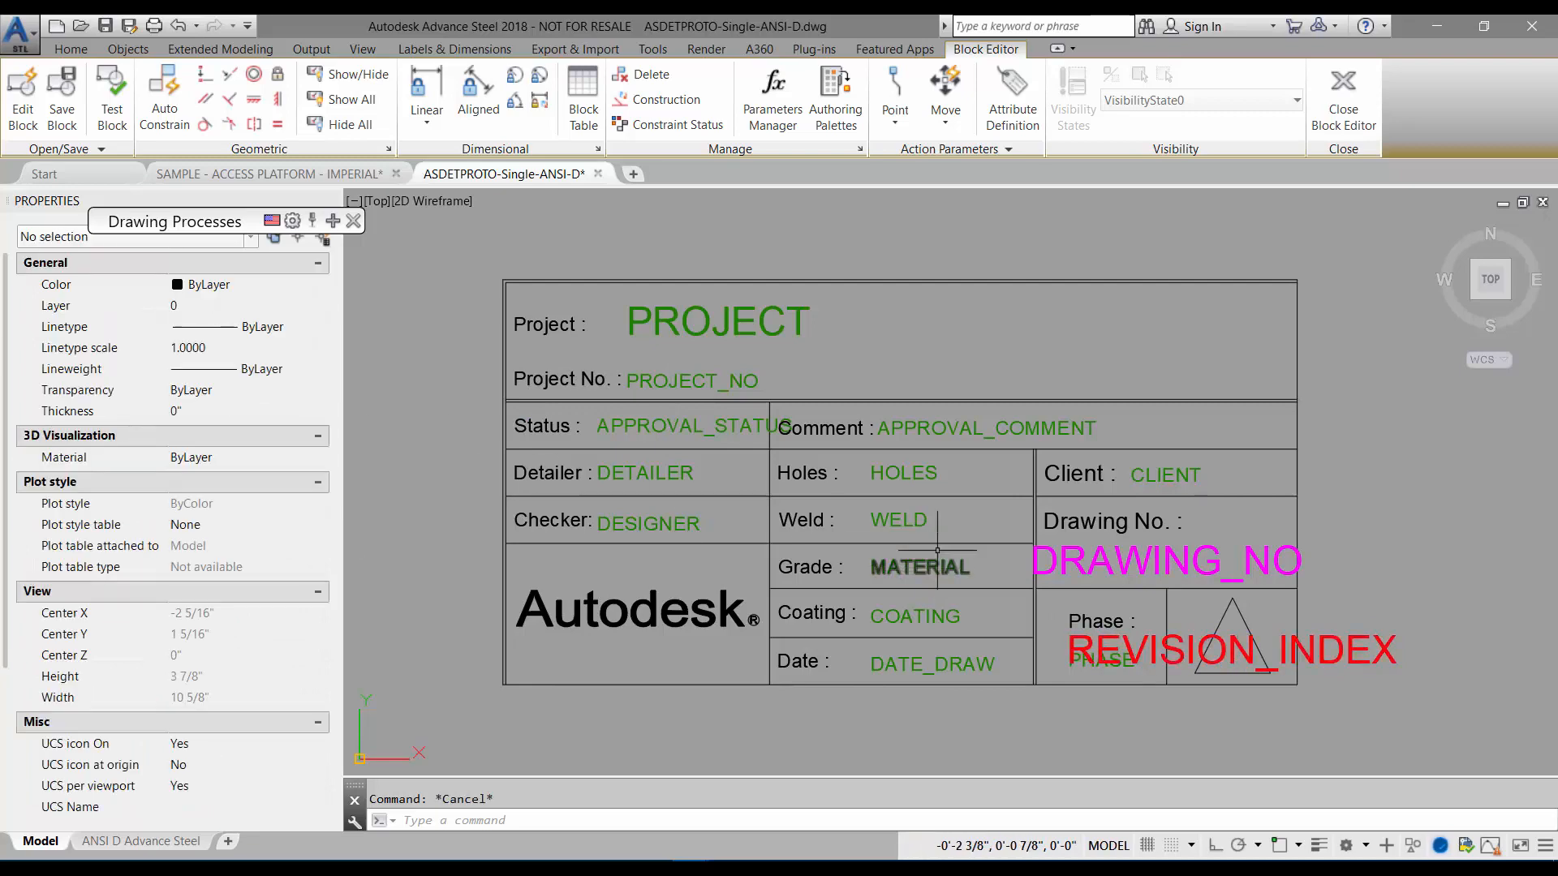
left_click(880, 433)
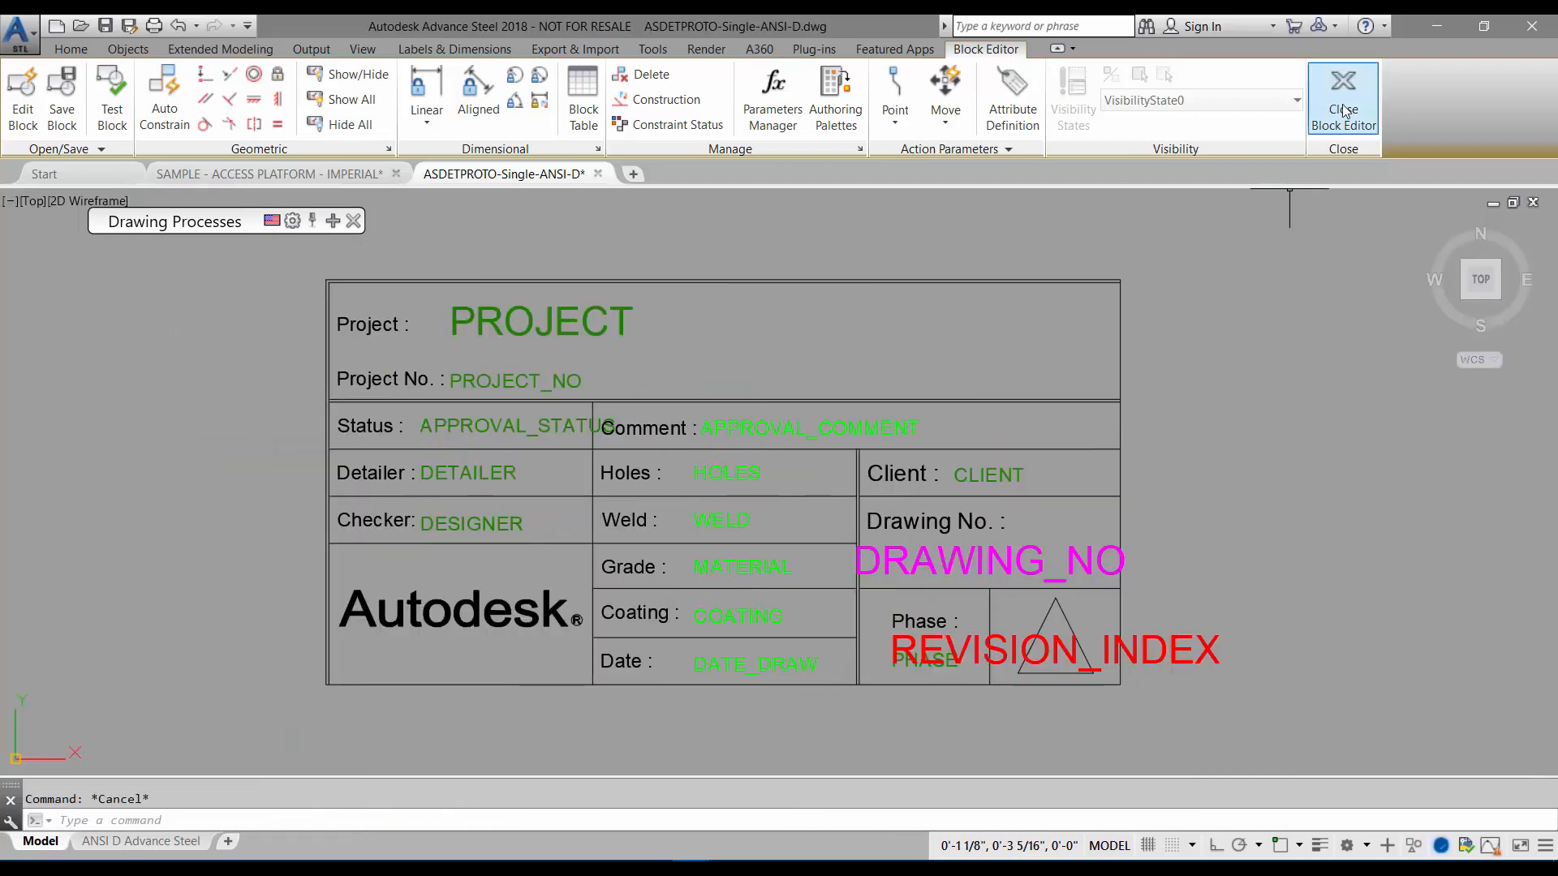
left_click(1343, 96)
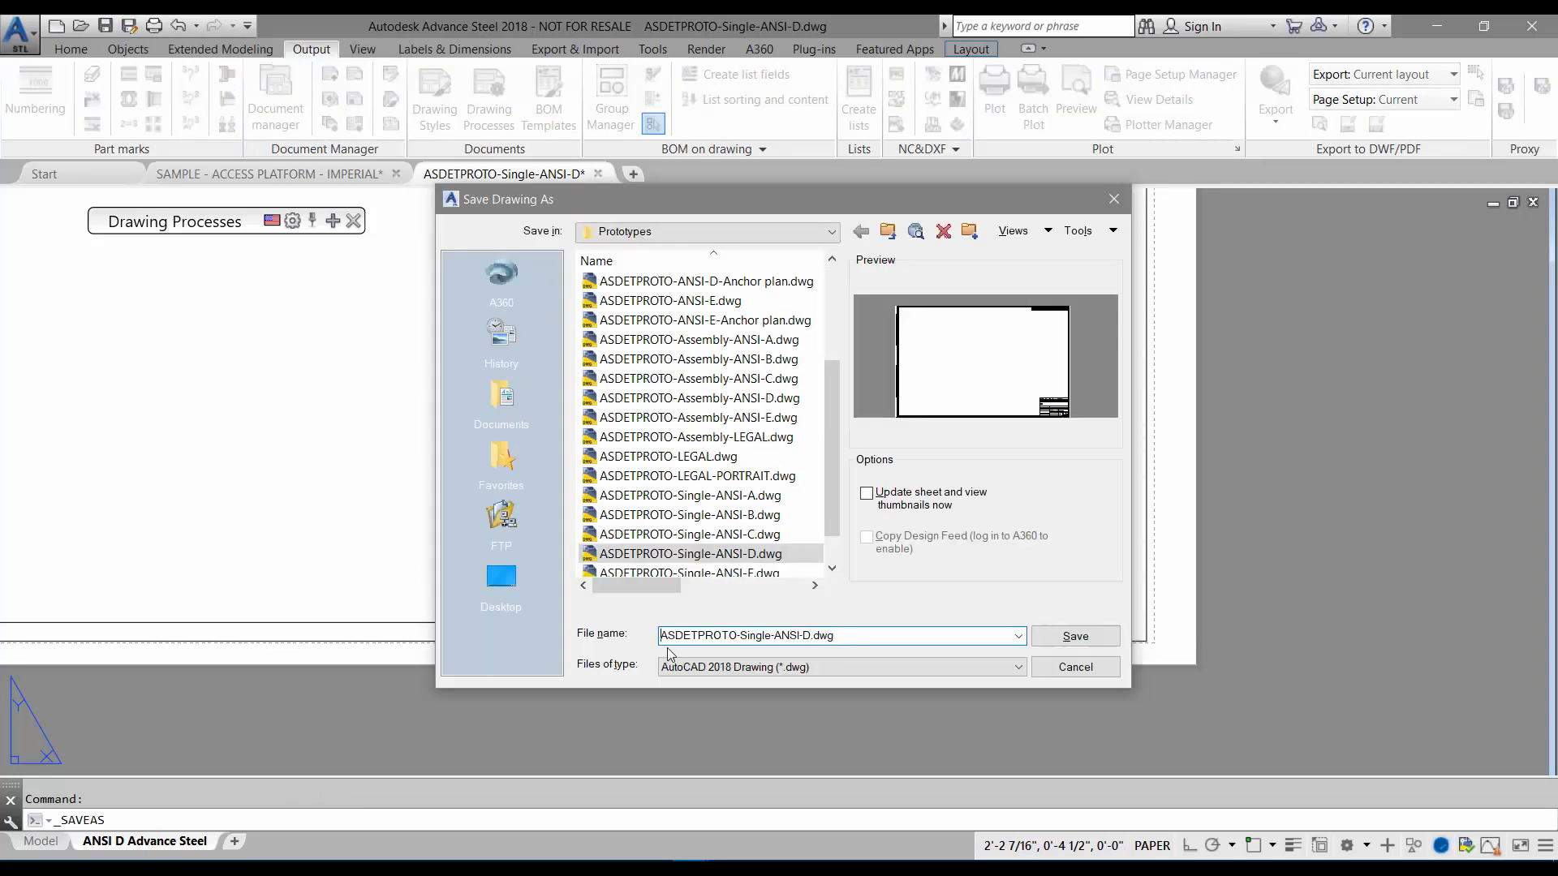
Save the prototype as JB-ASDETPROTO-Single-ANSI-D.dwg and close the drawing
type("JB")
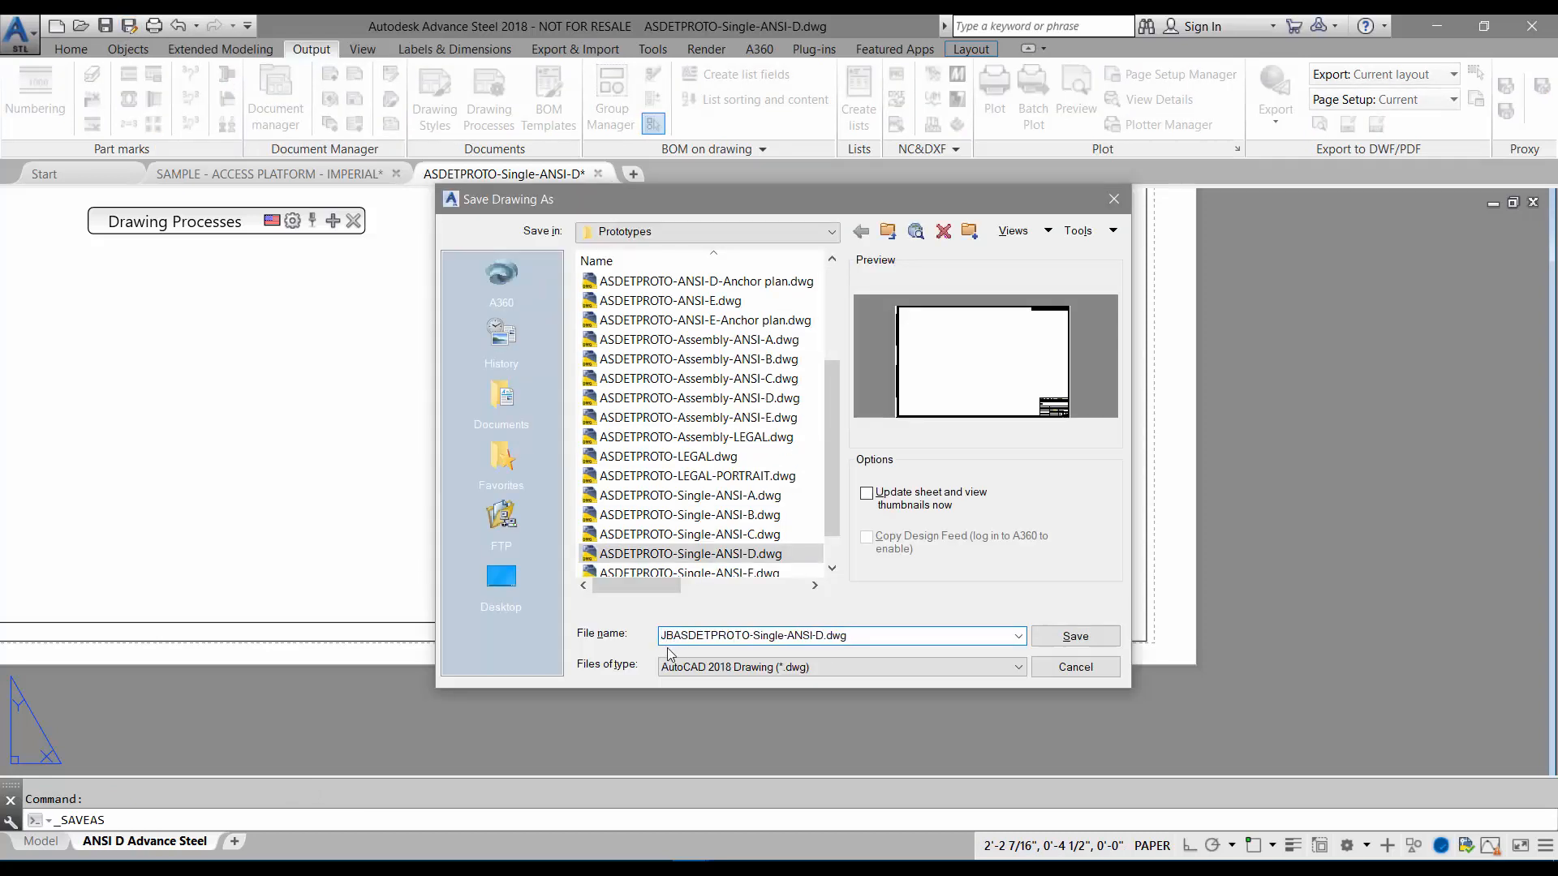
left_click(1074, 636)
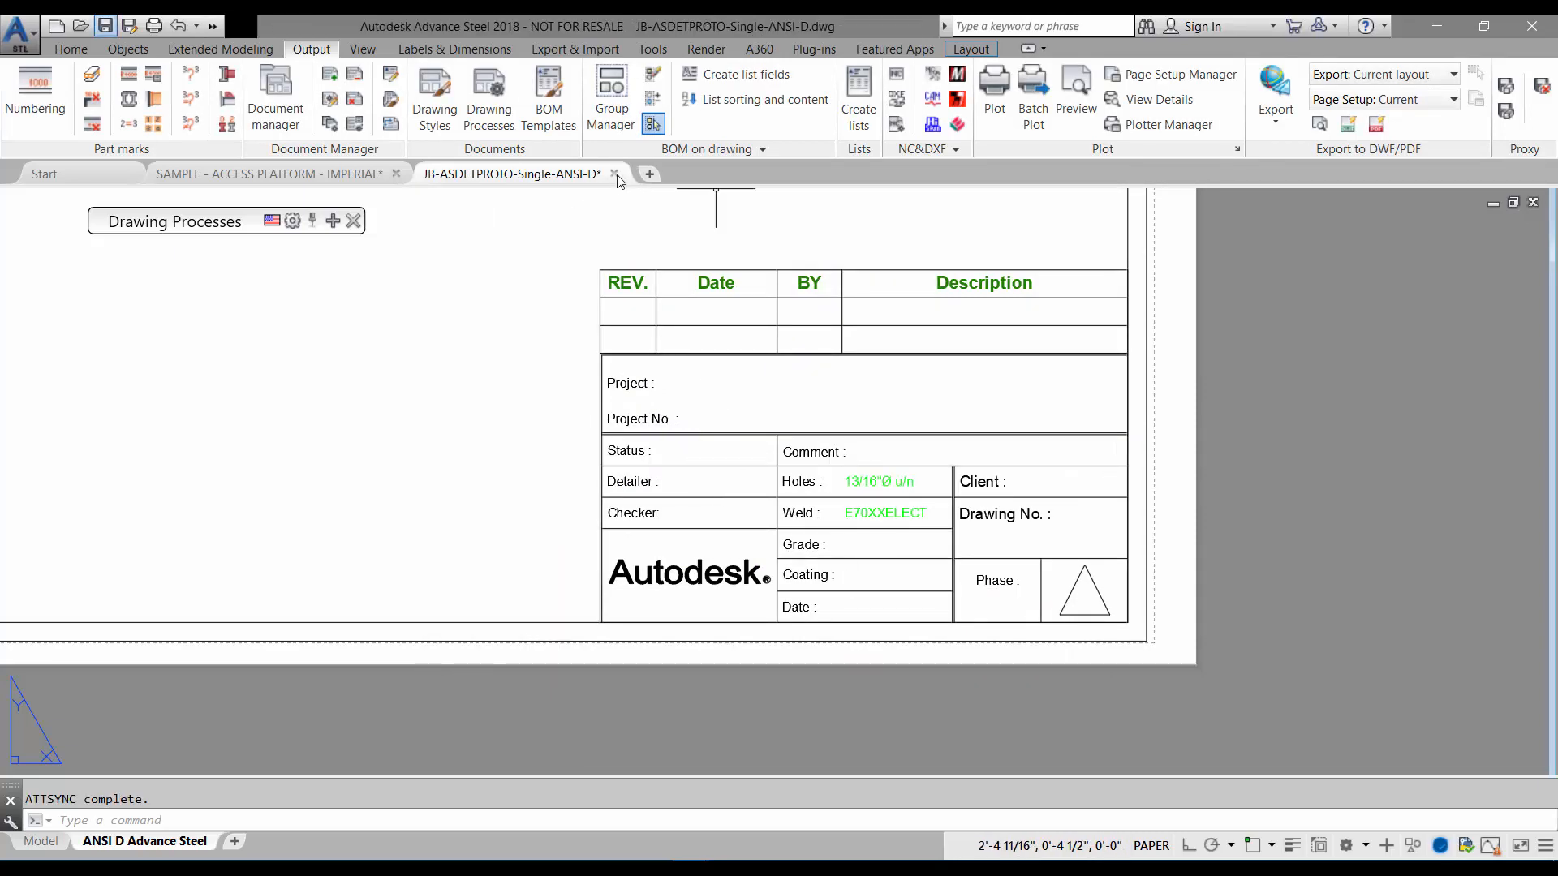
left_click(276, 173)
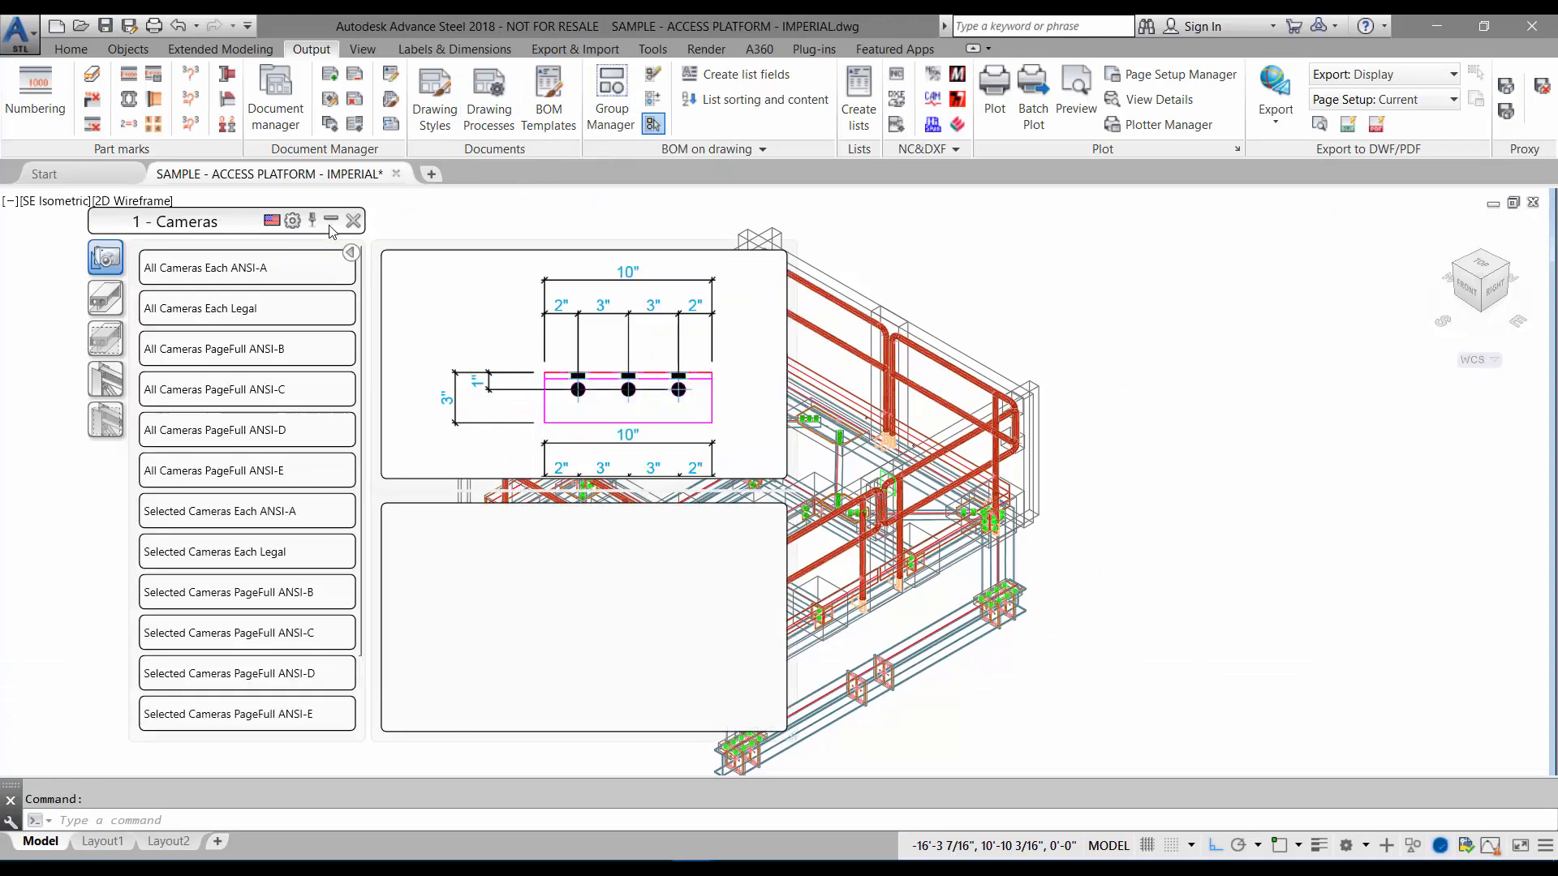
Select the All Sp PageFull ANSI-D process under 2 - Singleparts drawing processes
left_click(103, 299)
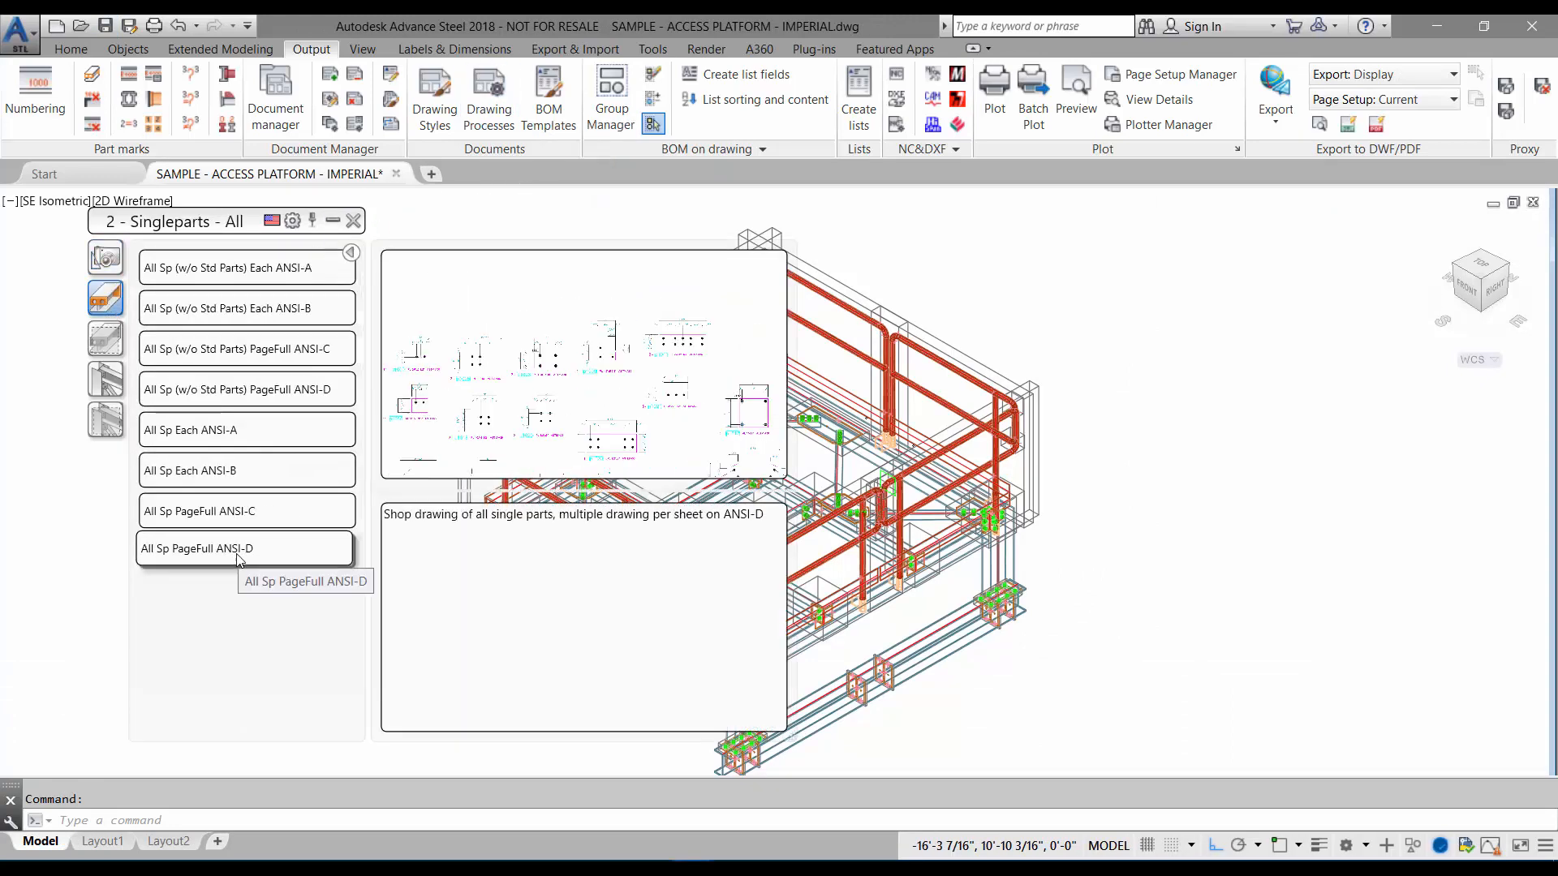
left_click(235, 549)
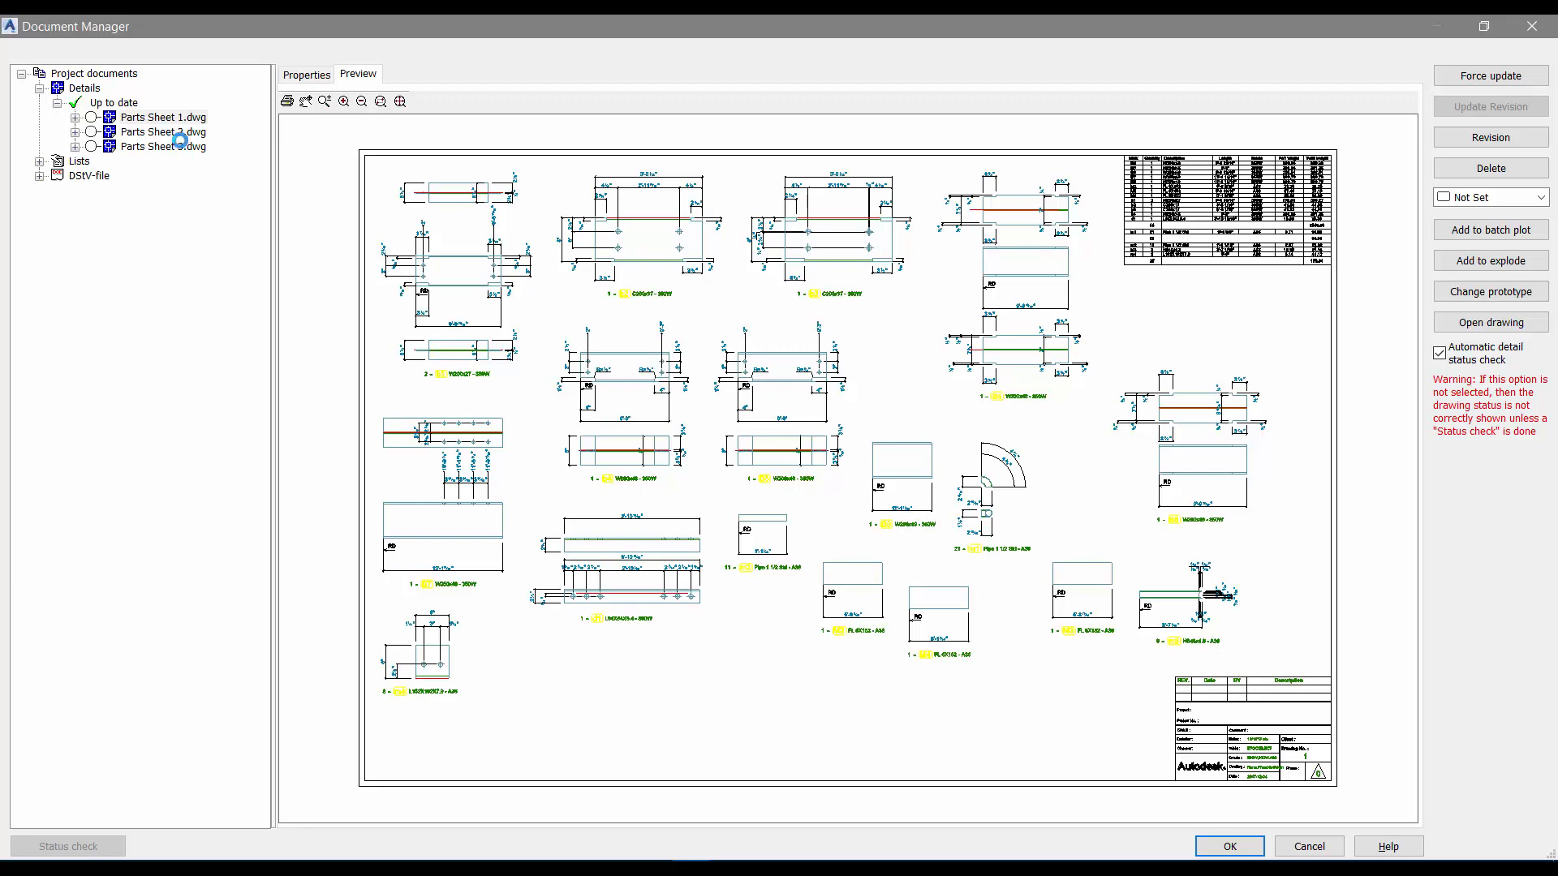
Preview Parts Sheet 2 and another existing parts sheet in Document Manager
left_click(162, 131)
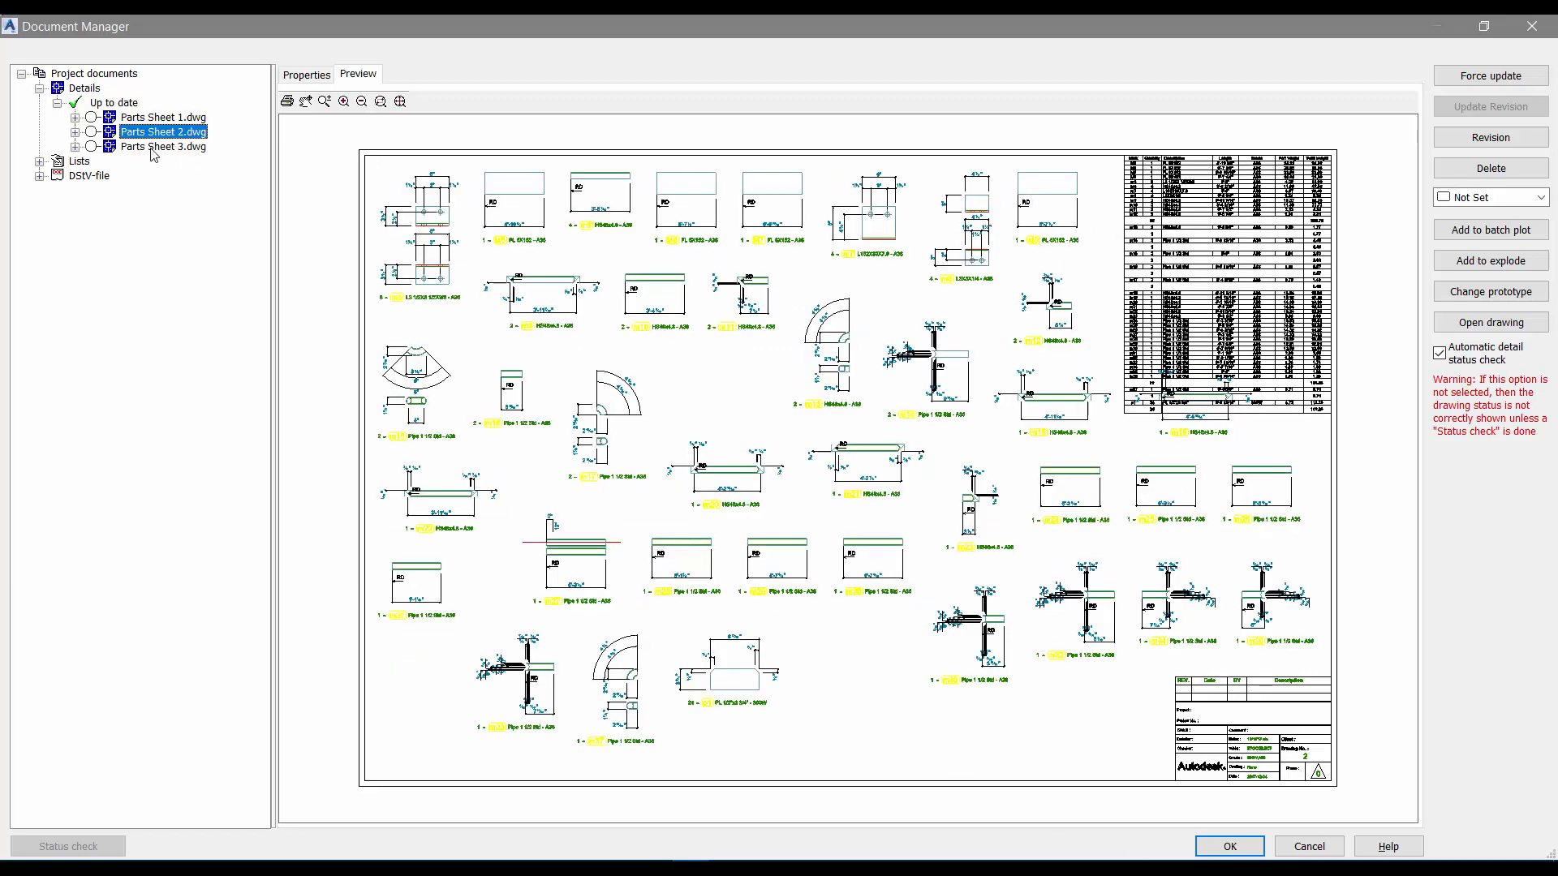
left_click(162, 146)
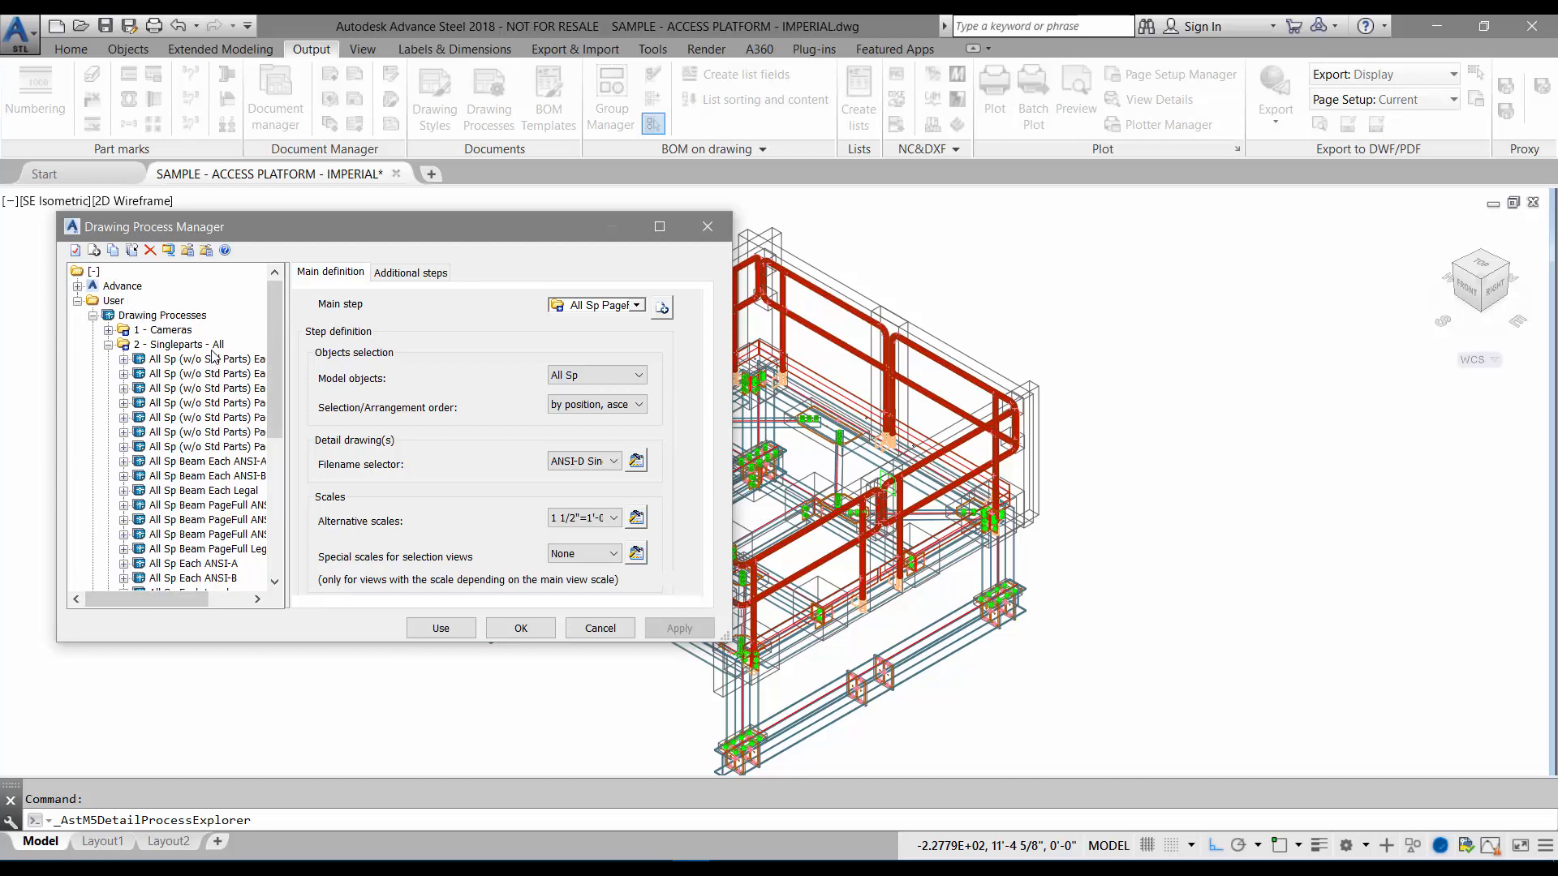
Point the All Sp PageFull ANSI-D filename selector at JB-ASDETPROTO-Single-ANSI-D.DWG and choose Use
left_click(201, 505)
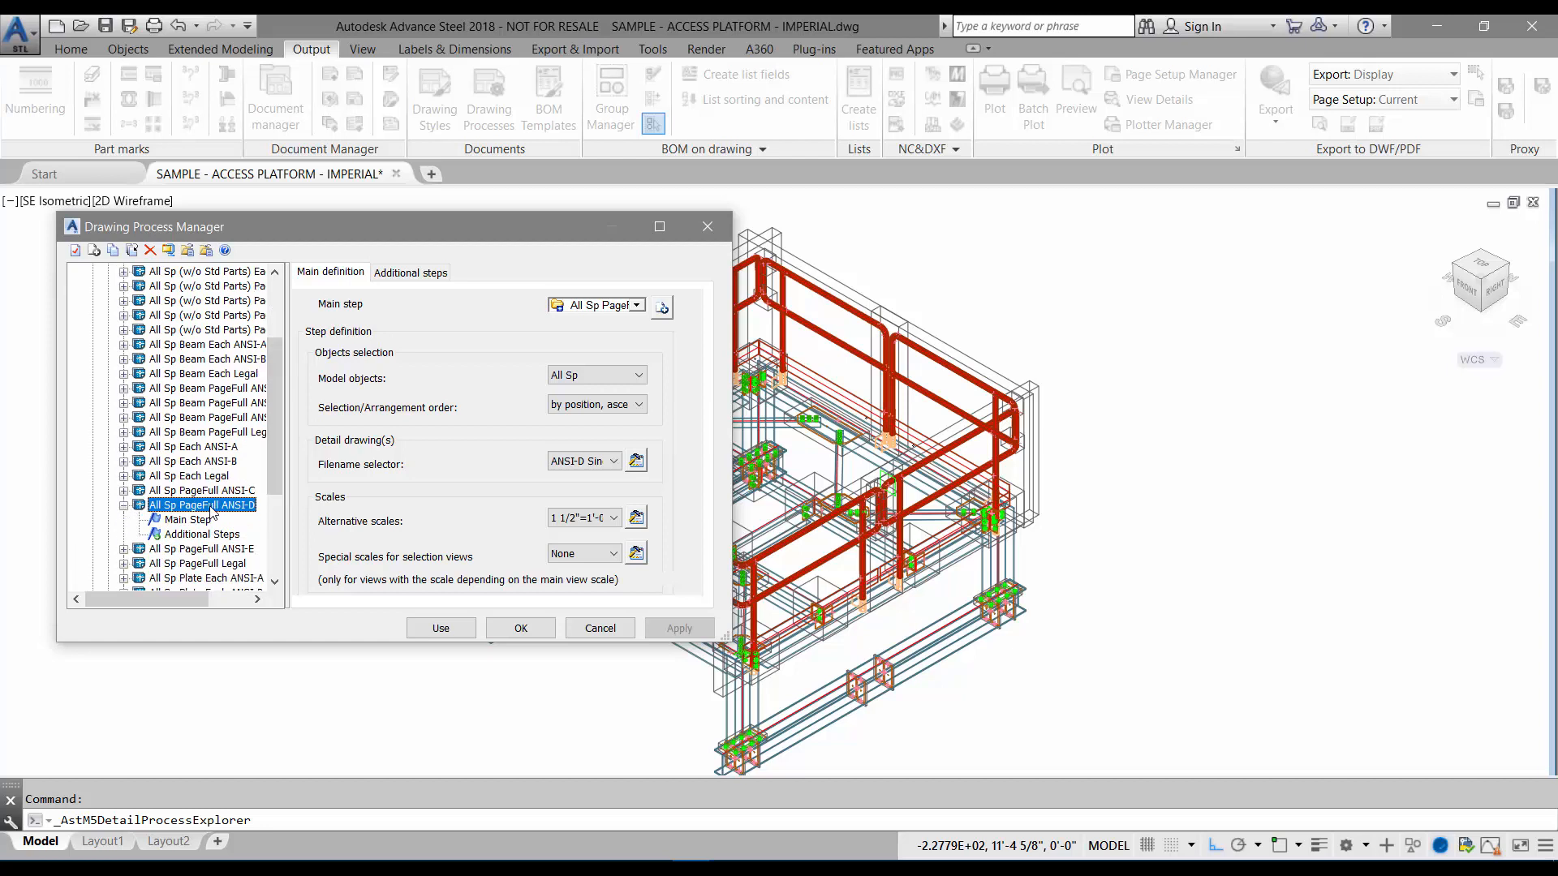
mouse_move(636, 461)
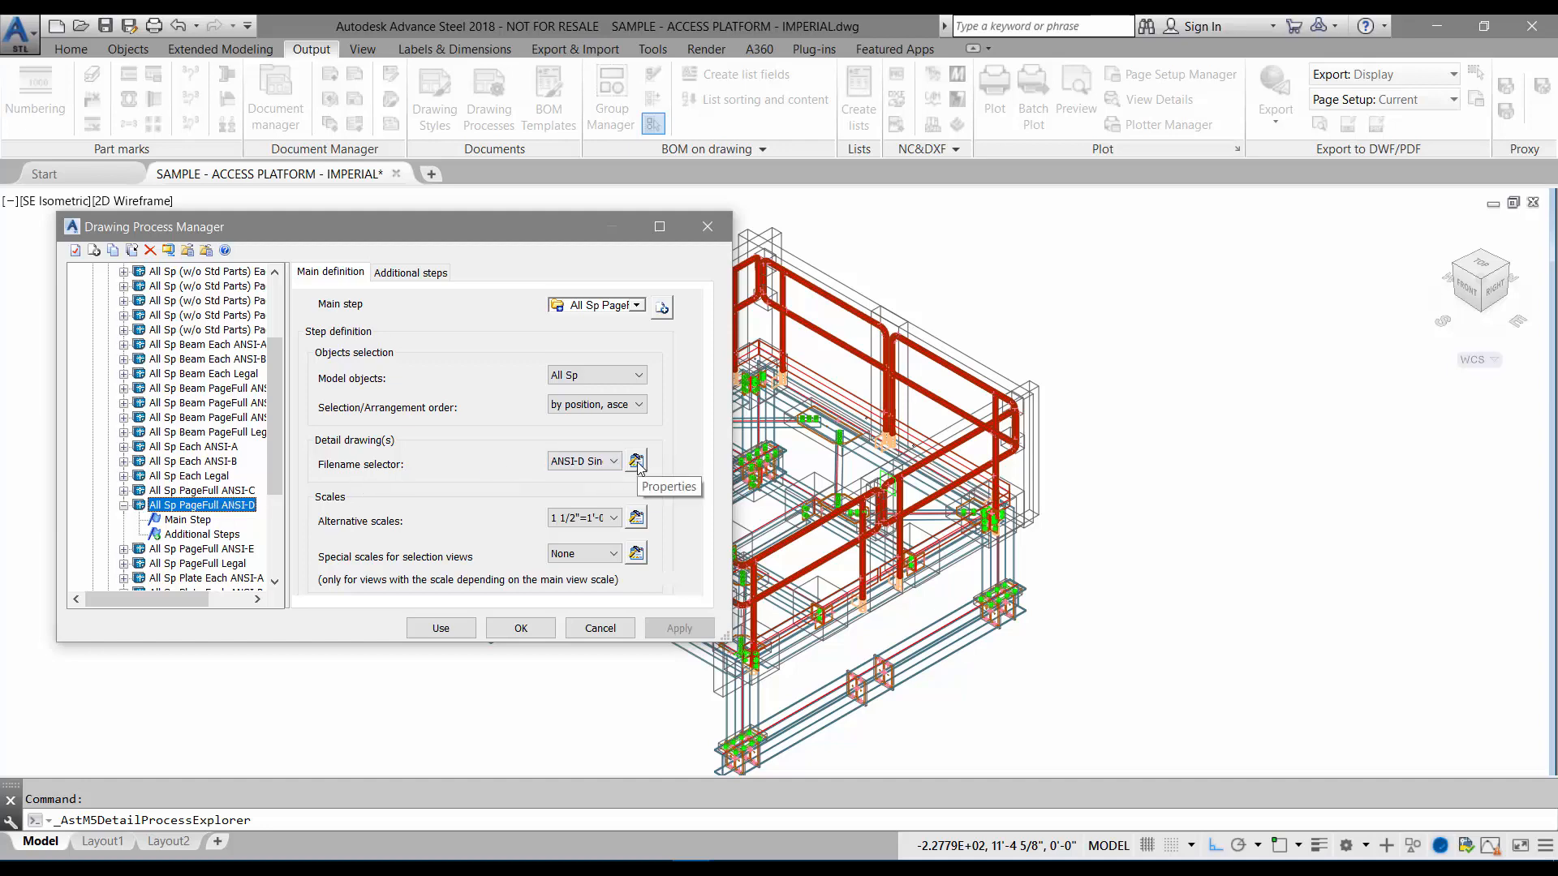
left_click(635, 461)
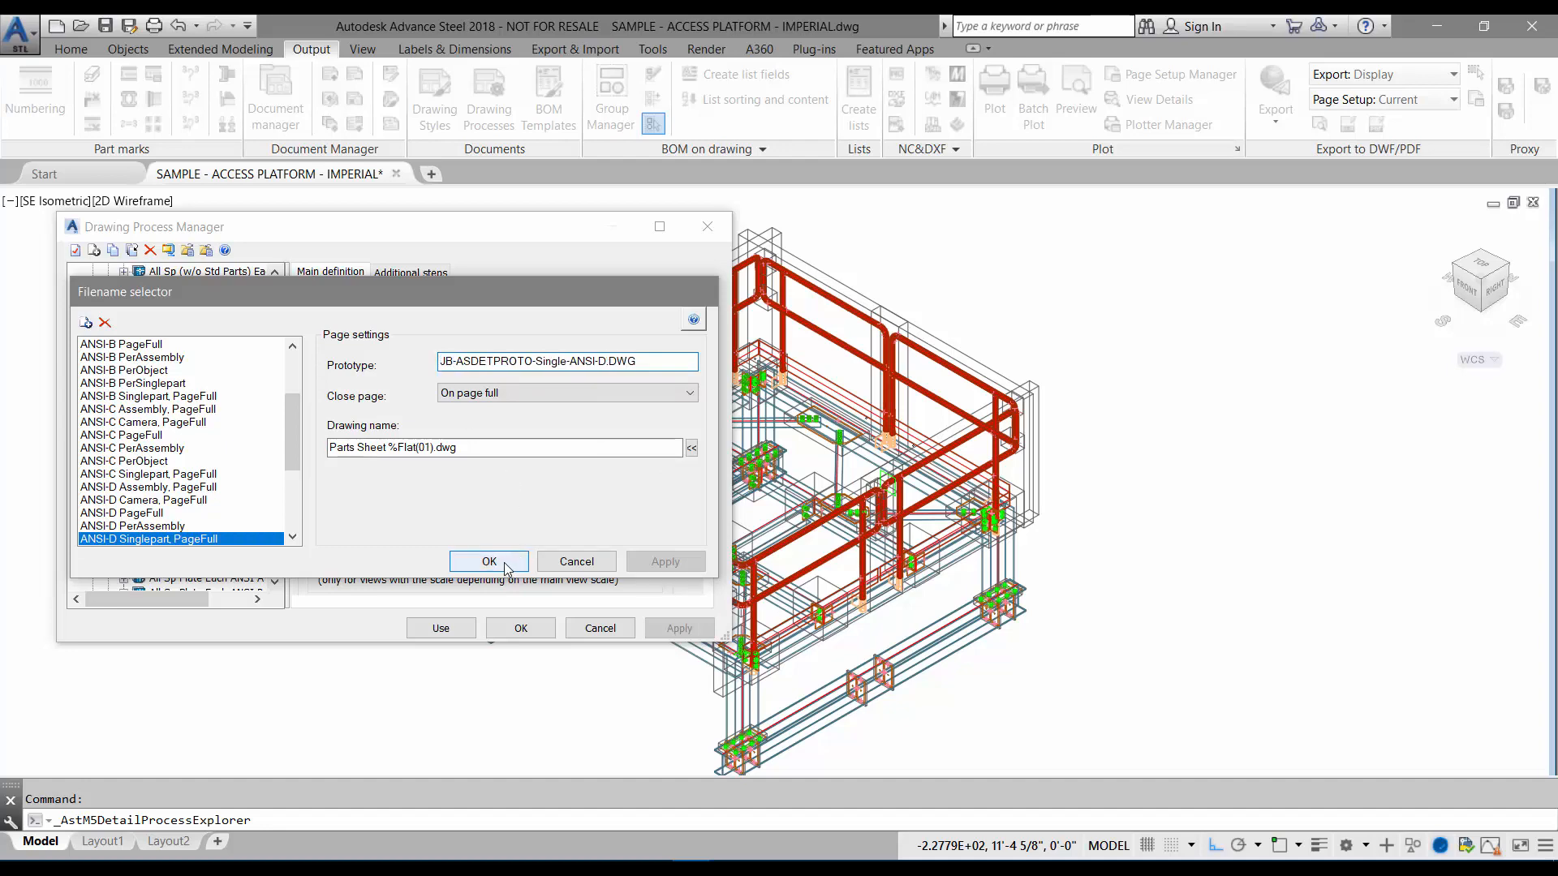
left_click(489, 561)
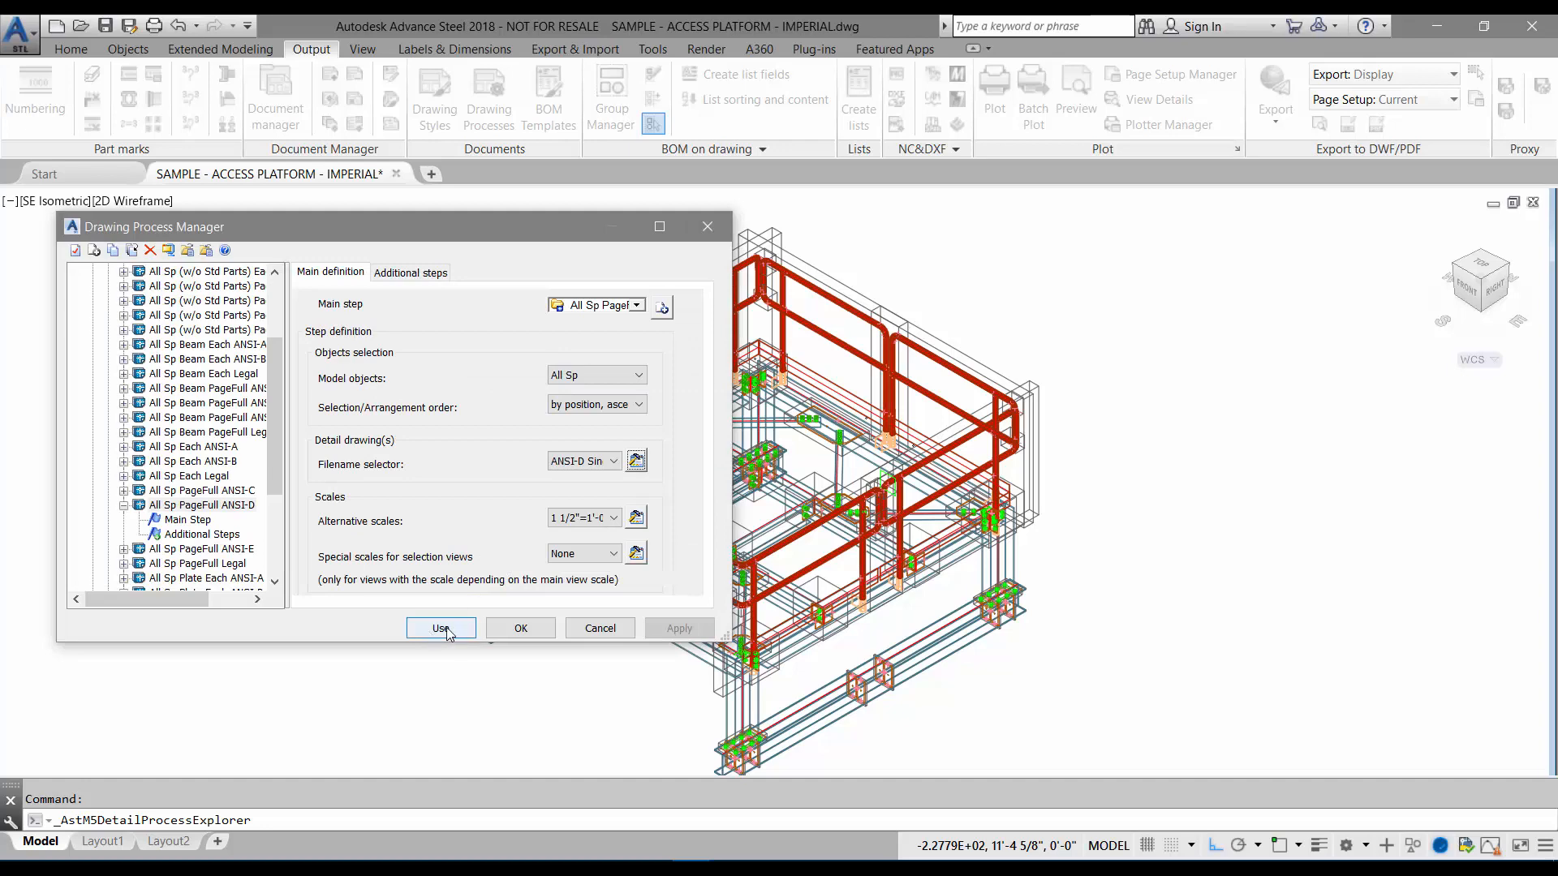
left_click(439, 627)
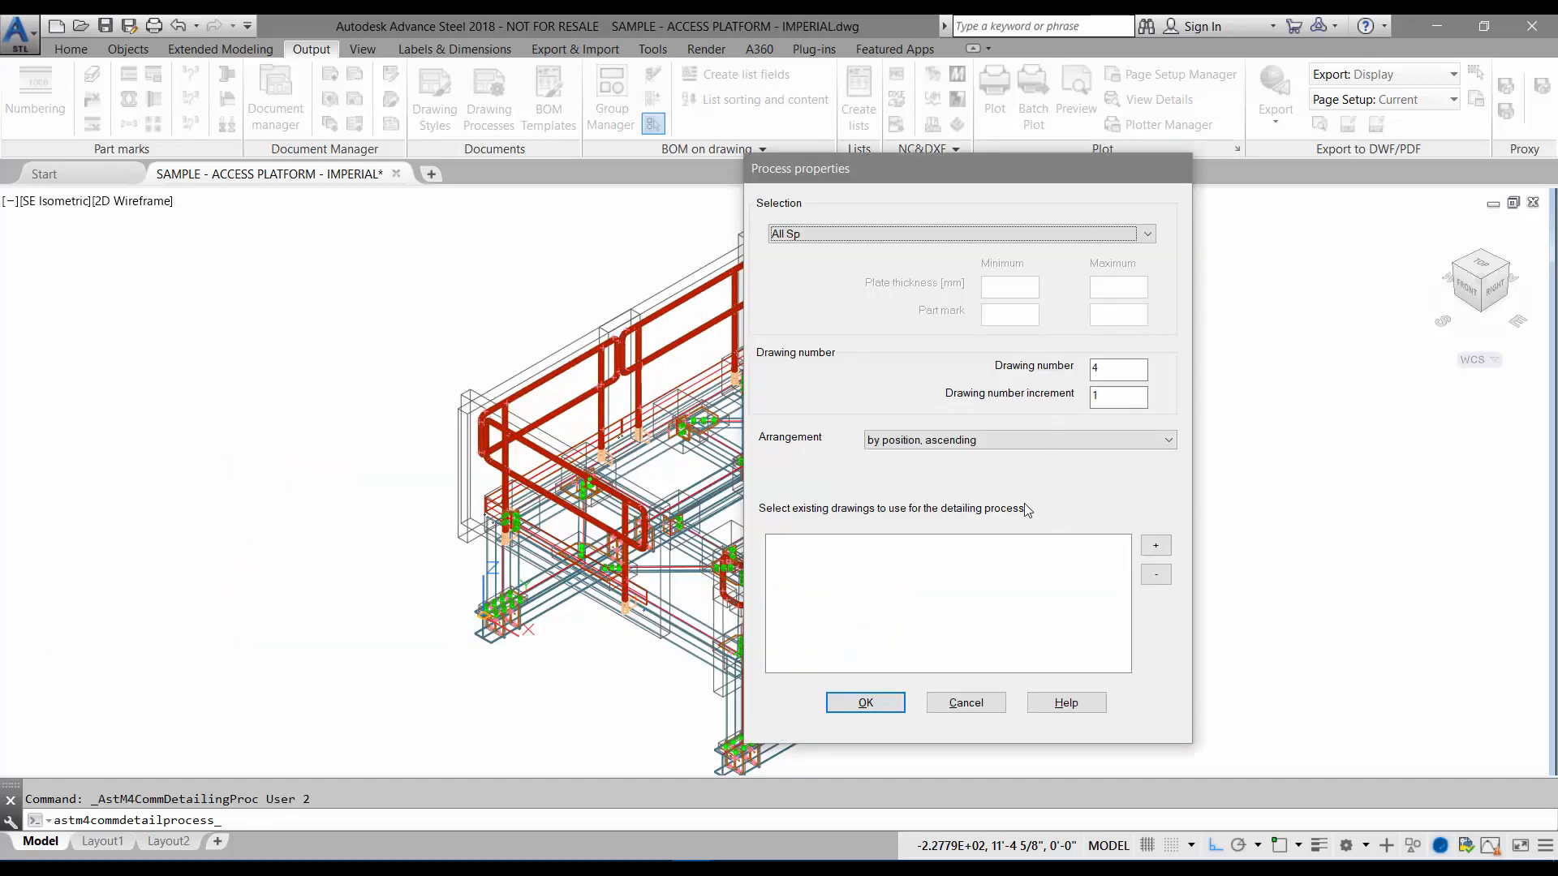
Run the detailing process to generate the new parts sheets through Parts Sheet 6
left_click(864, 703)
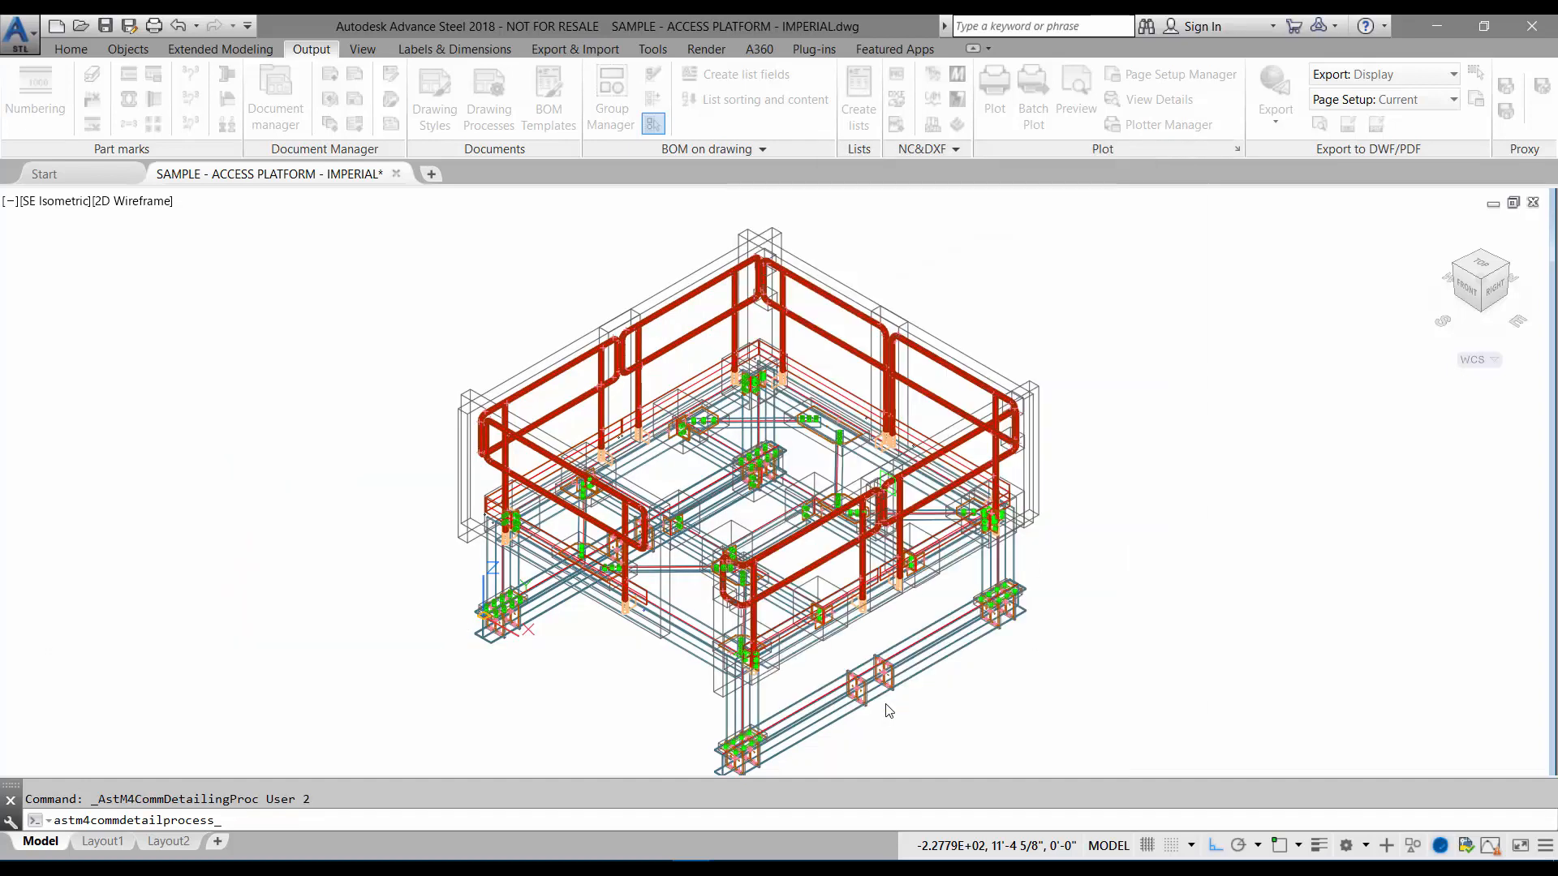
left_click(889, 702)
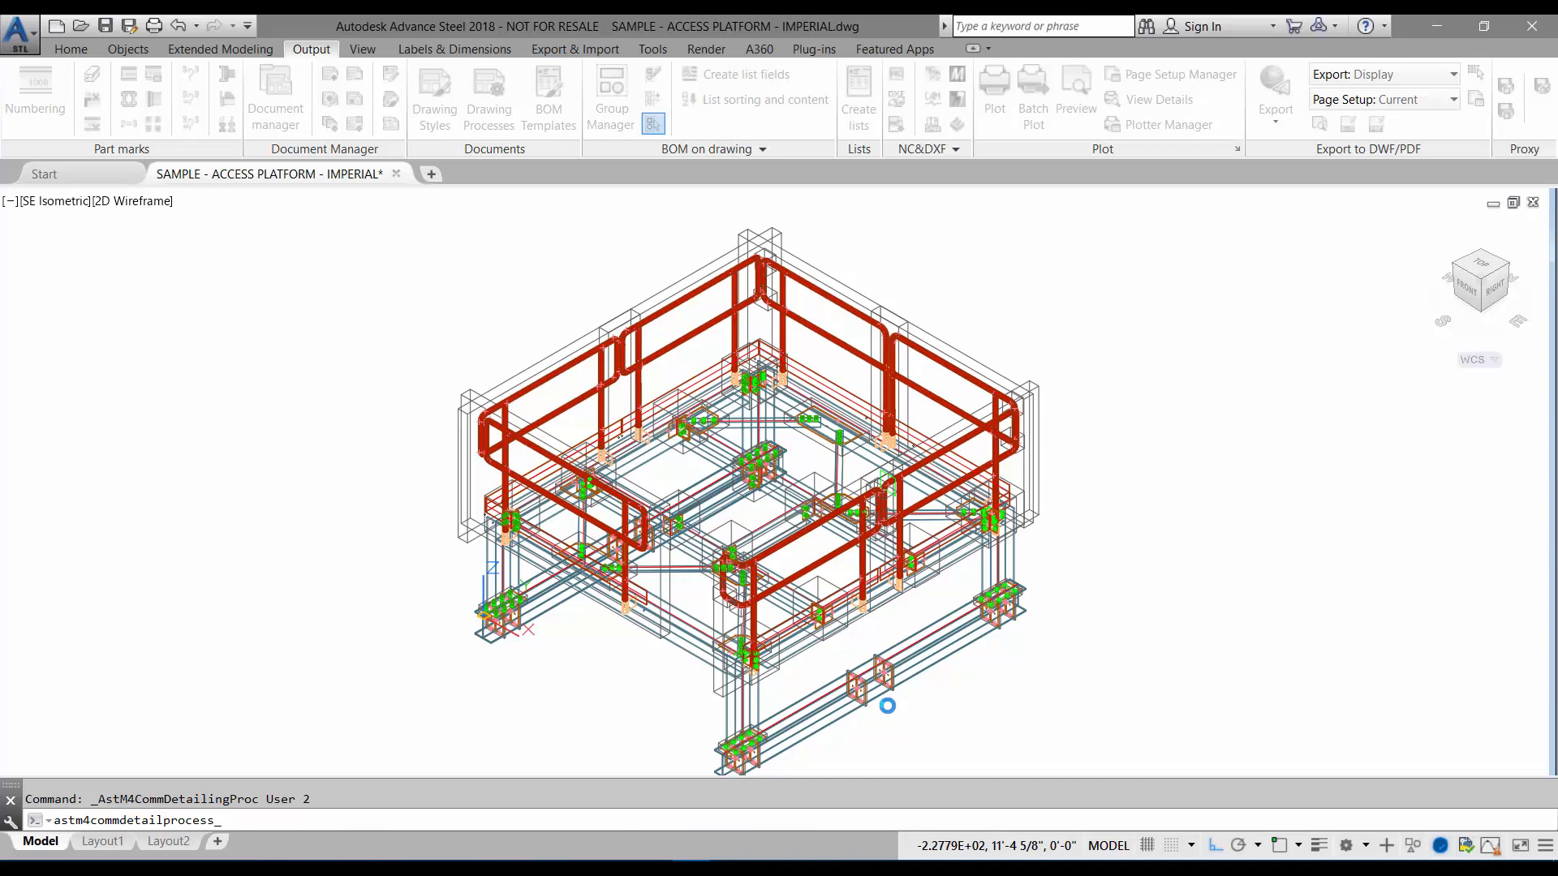
mouse_move(886, 731)
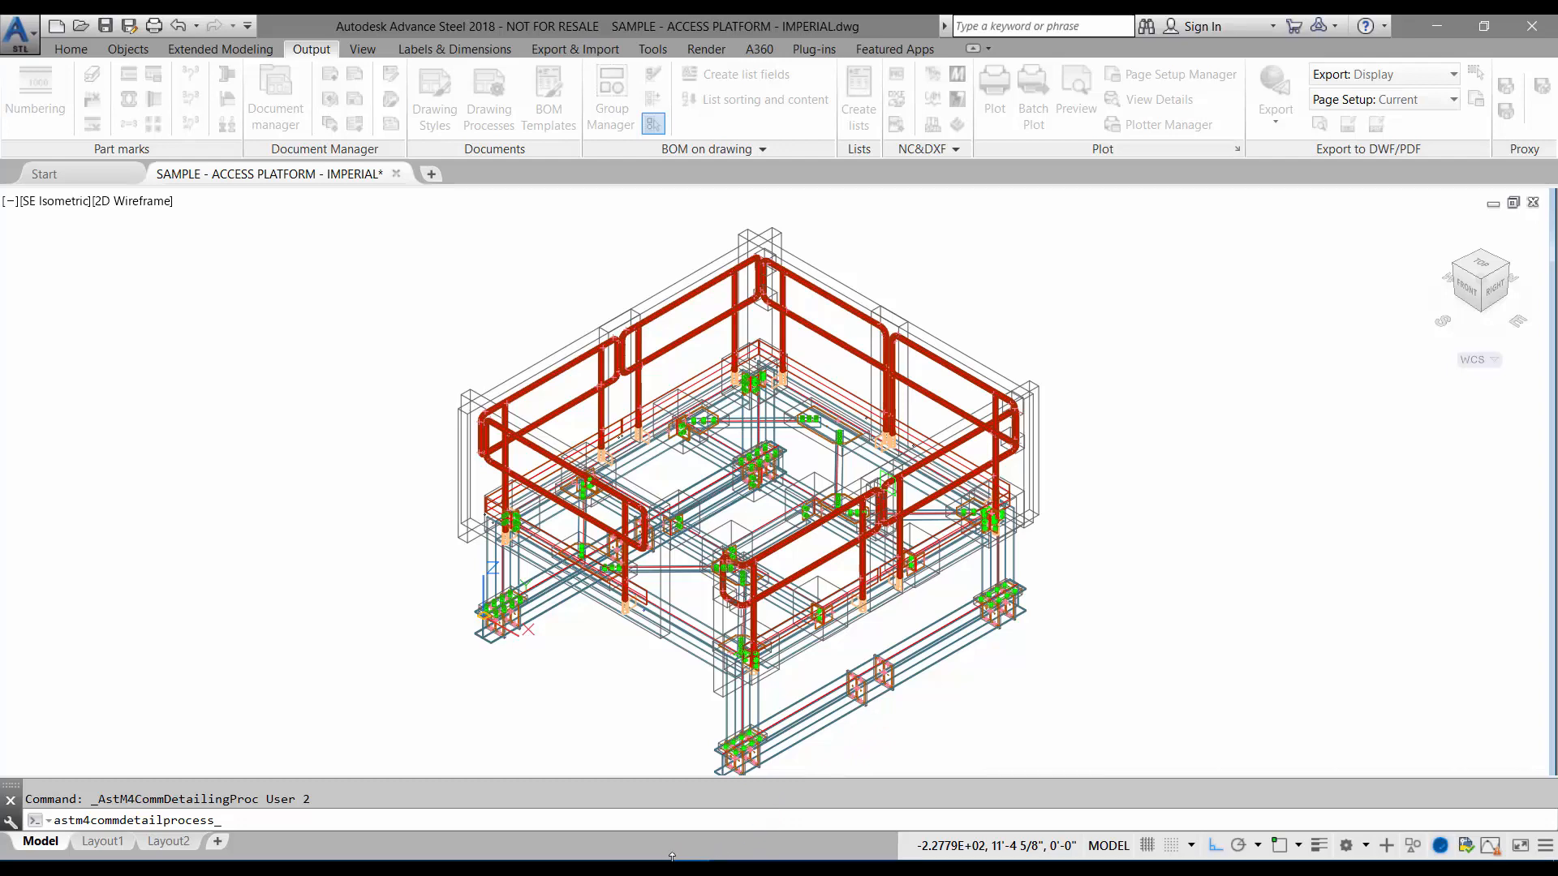
left_click(274, 96)
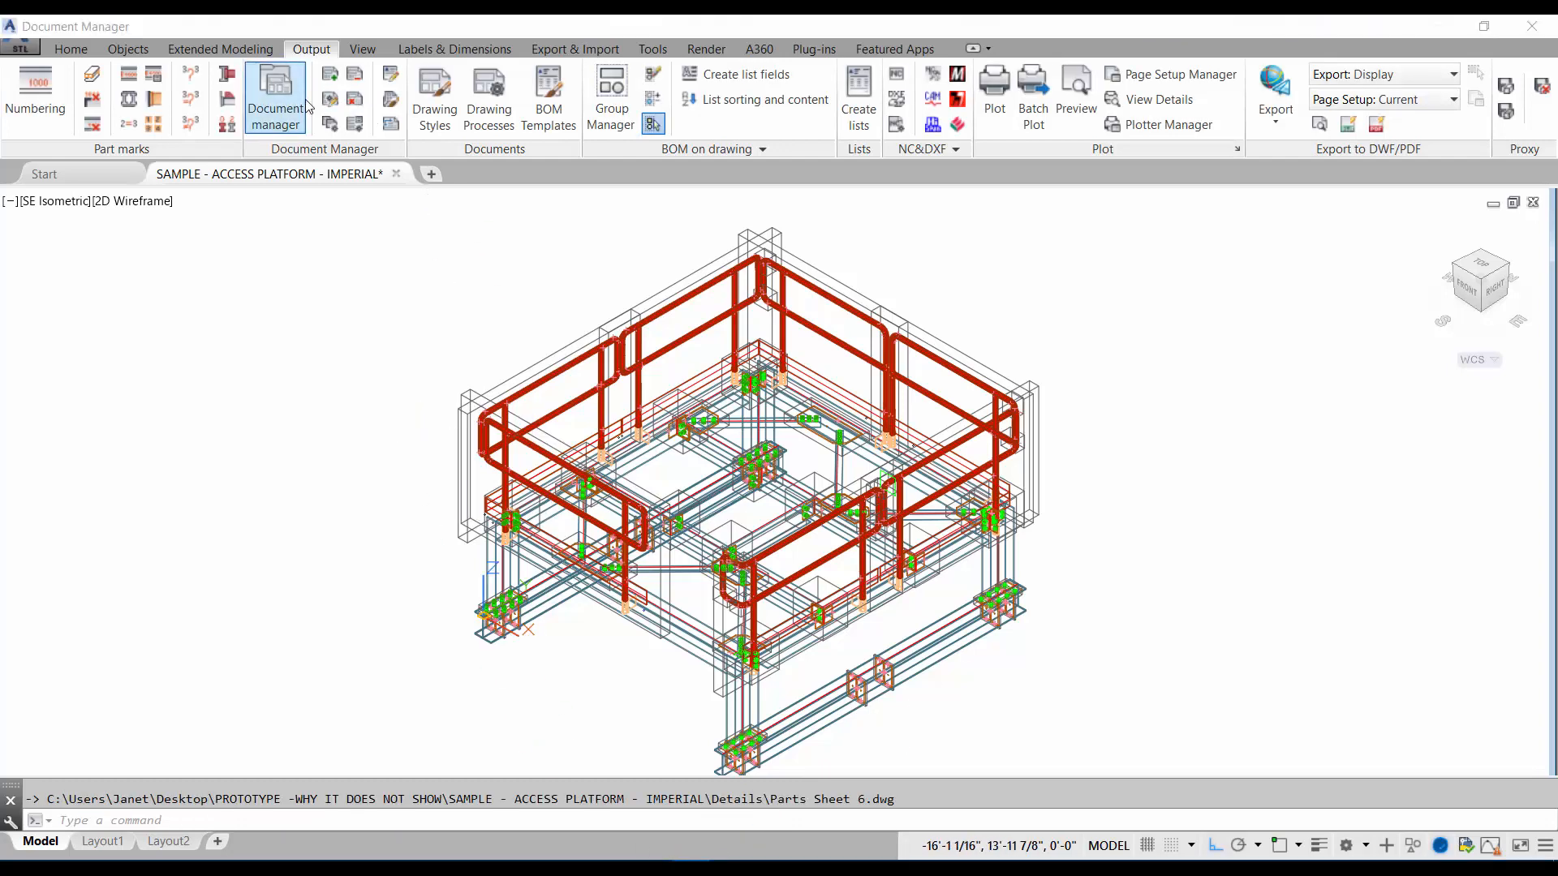
left_click(274, 98)
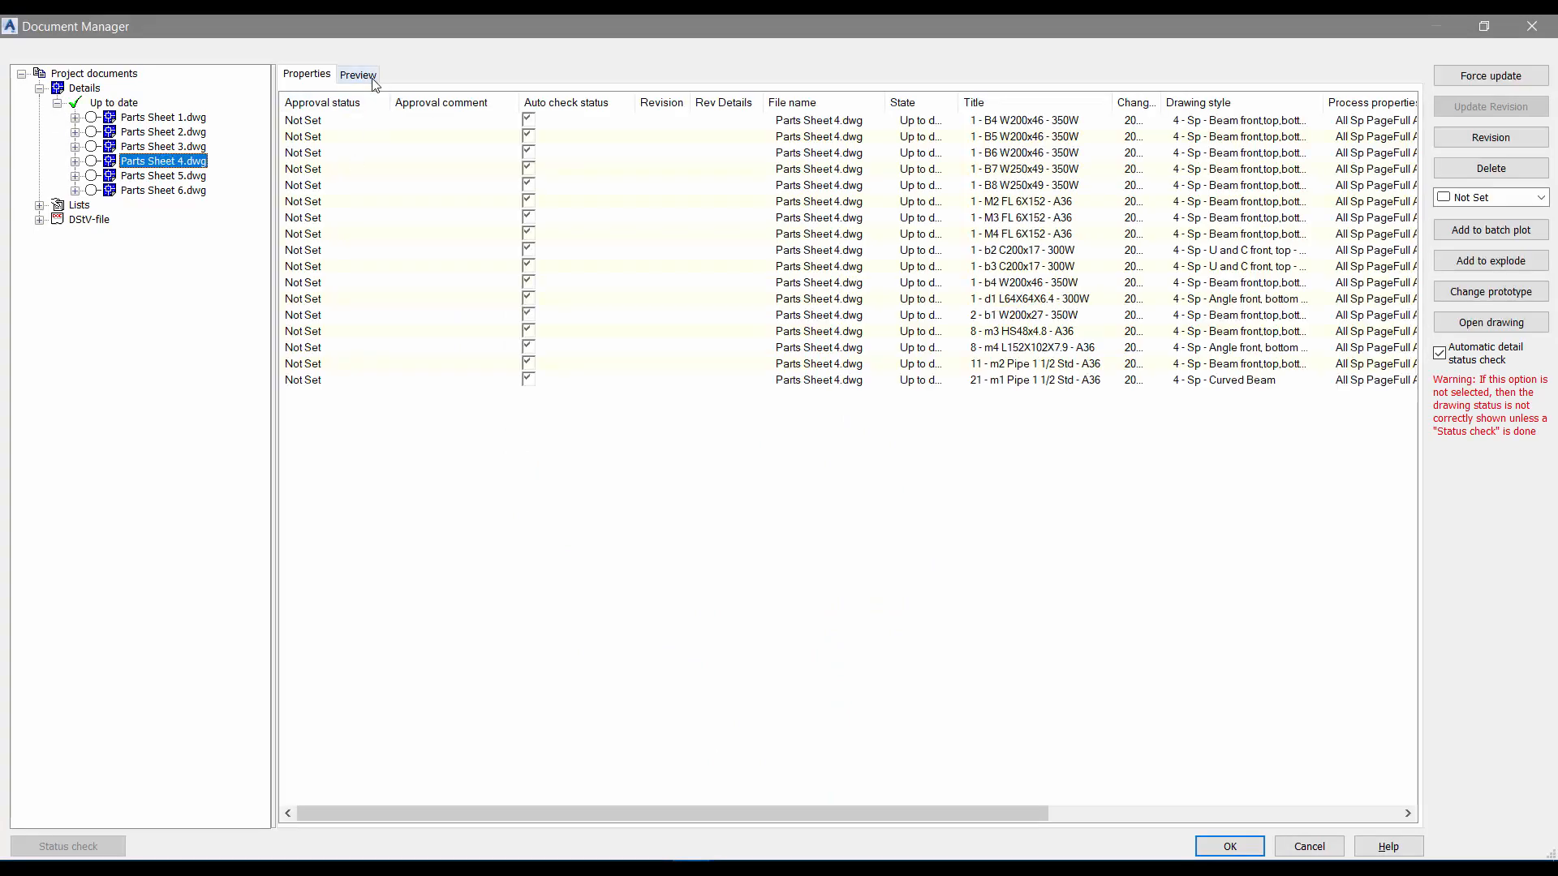
left_click(357, 75)
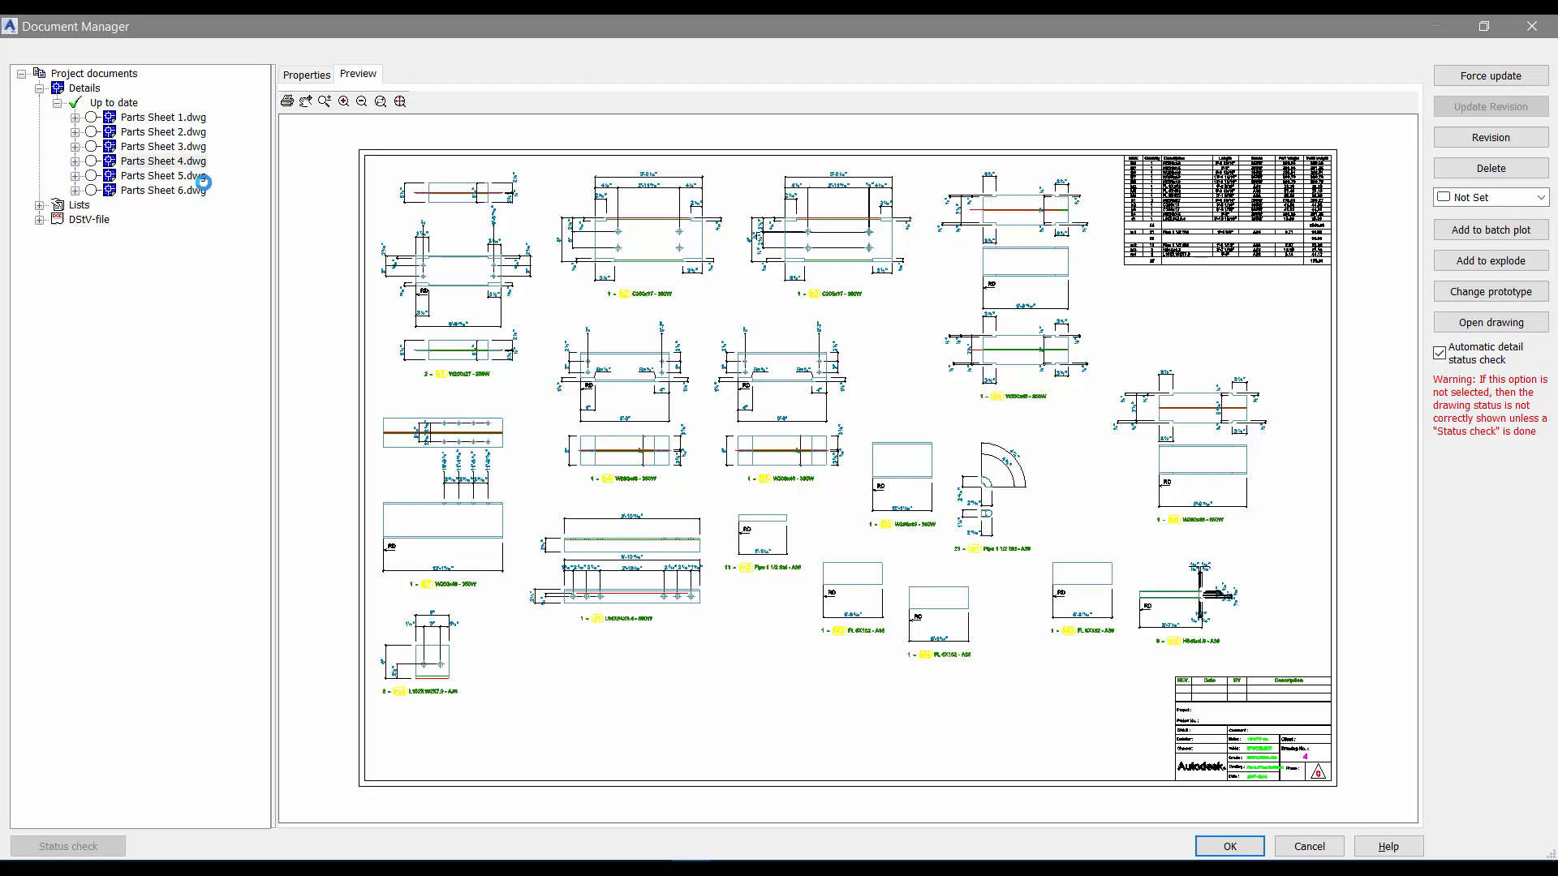
left_click(161, 176)
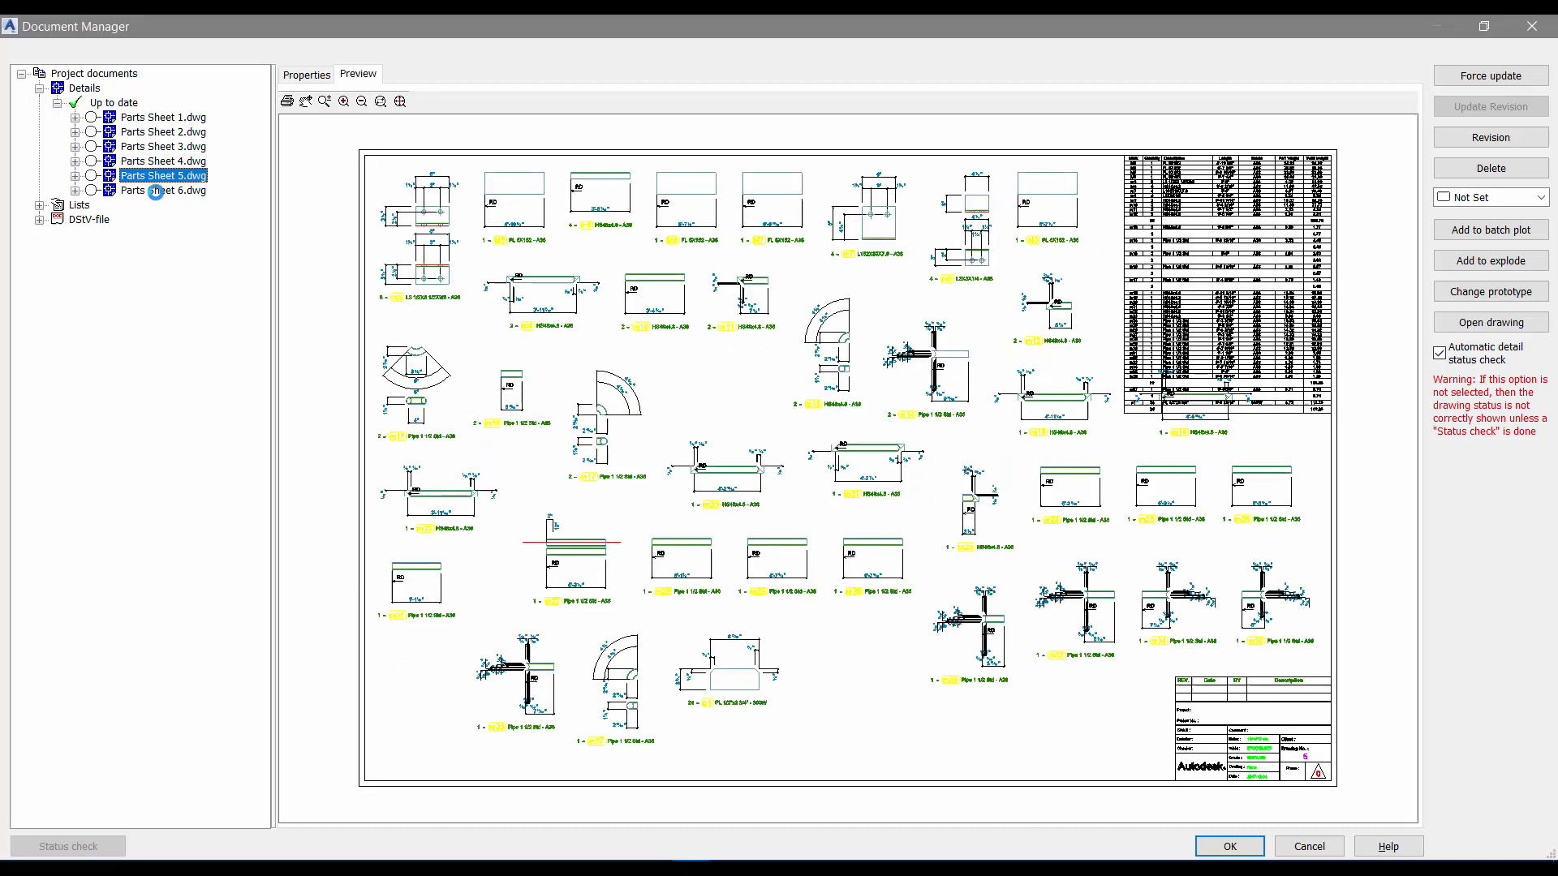
left_click(162, 189)
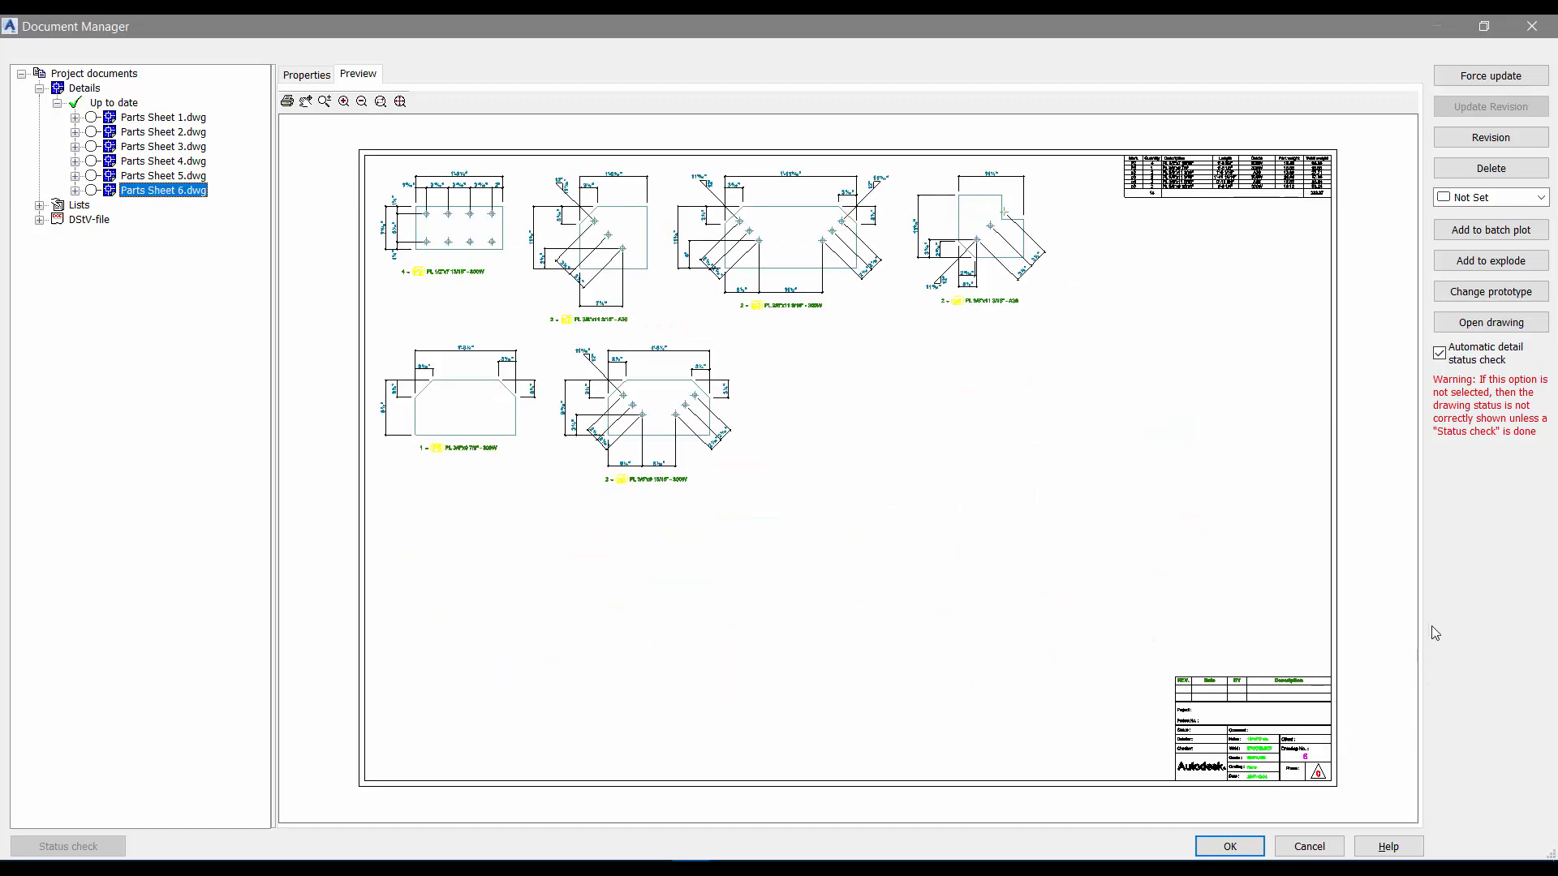
mouse_move(1532, 30)
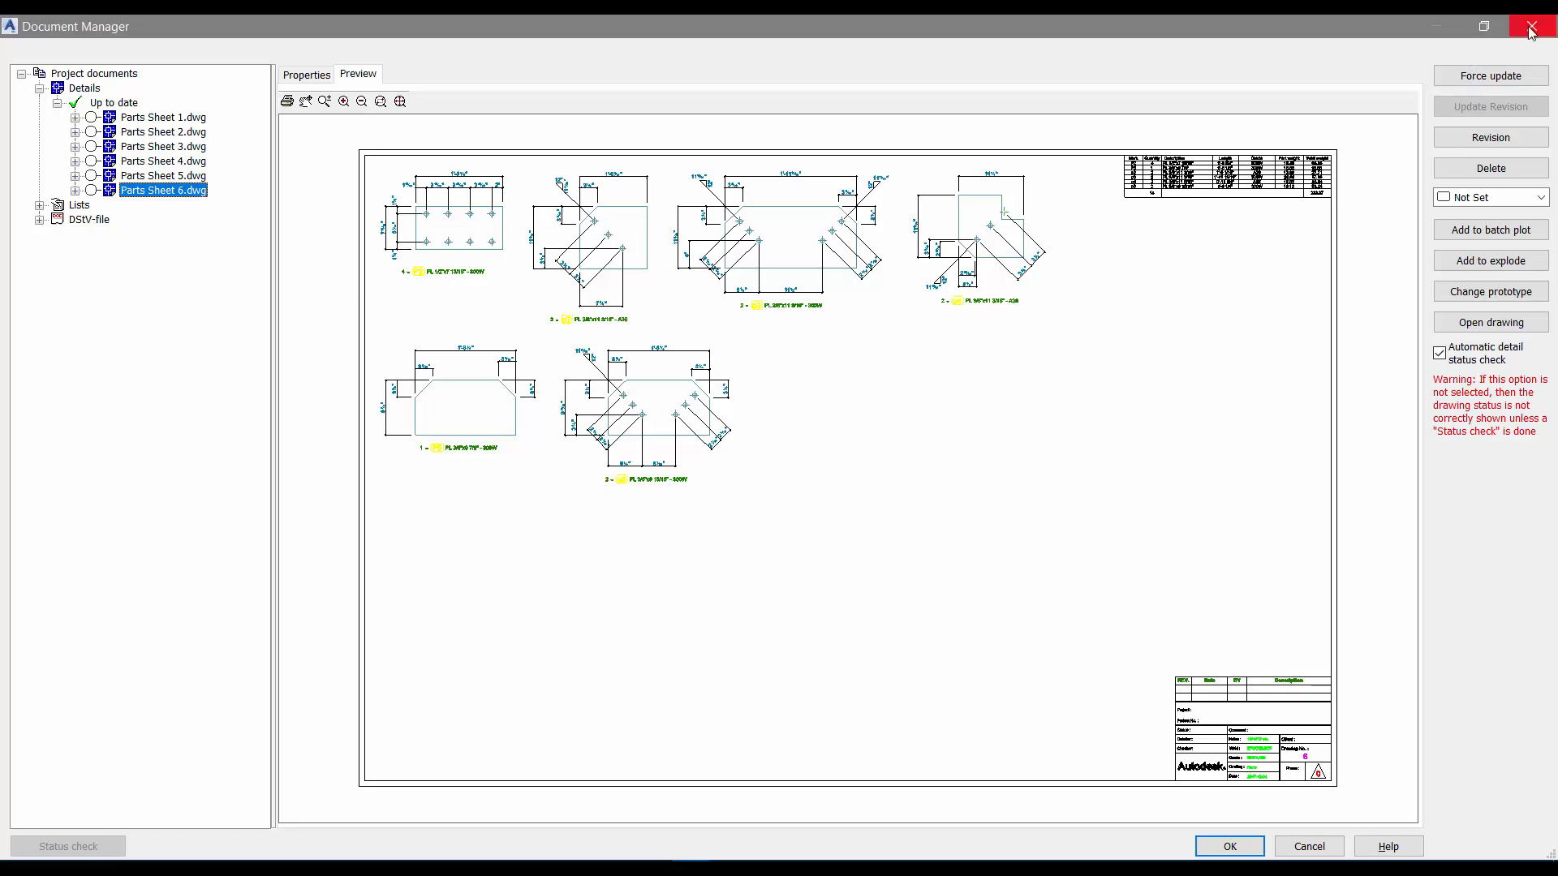